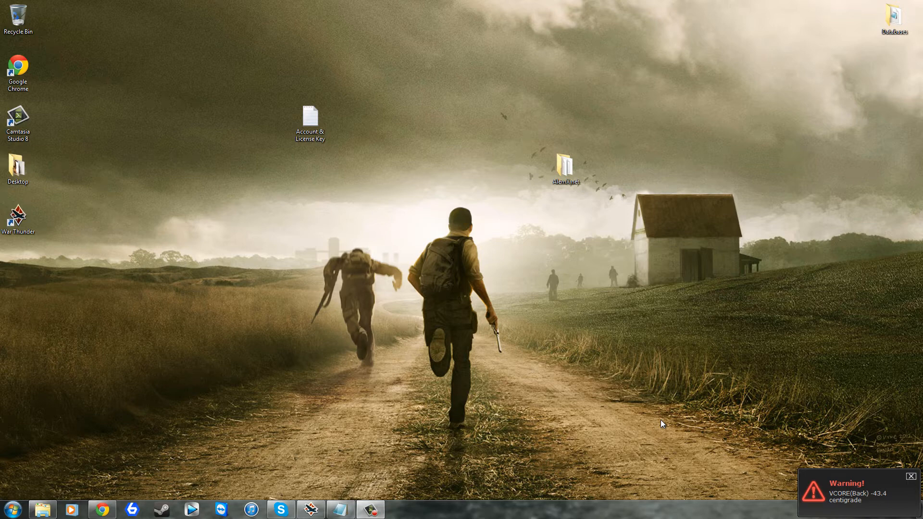
mouse_move(574, 393)
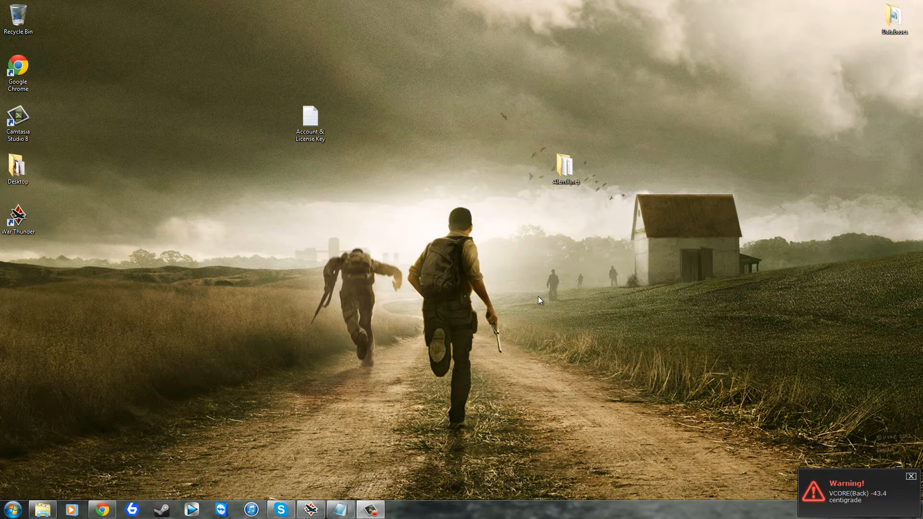
Open the desktop AlemX.net folder holding the FUT13 autobuyer files in Explorer
double_click(565, 163)
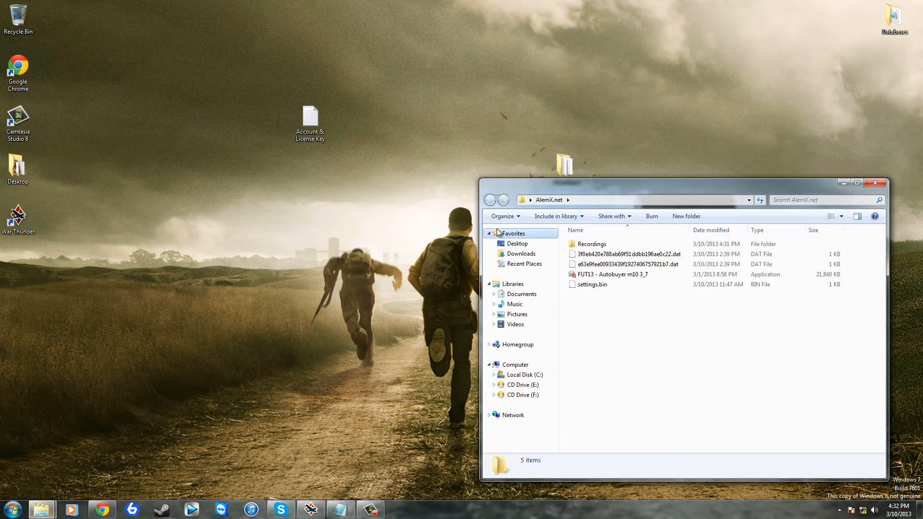
click(625, 264)
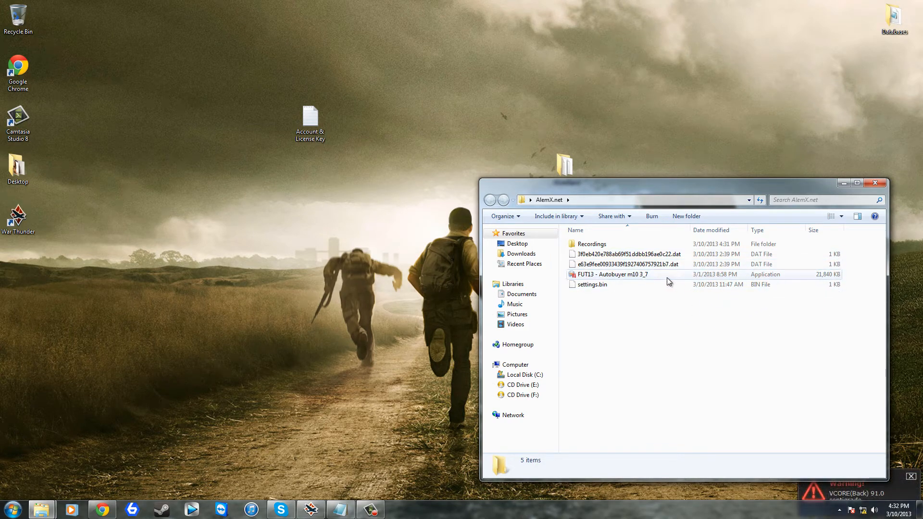
mouse_move(612, 275)
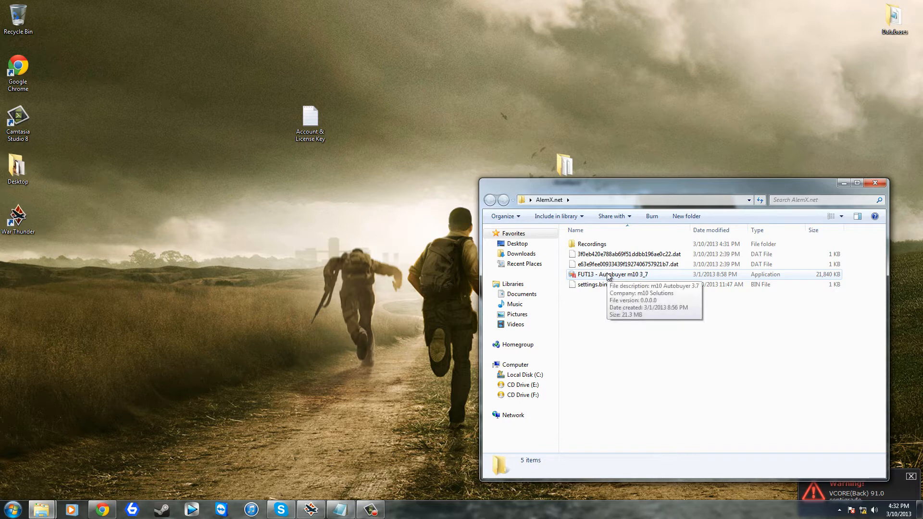
Run 'FUT13 - Autobuyer m10 3_7' from the AlemX.net folder
double_click(611, 275)
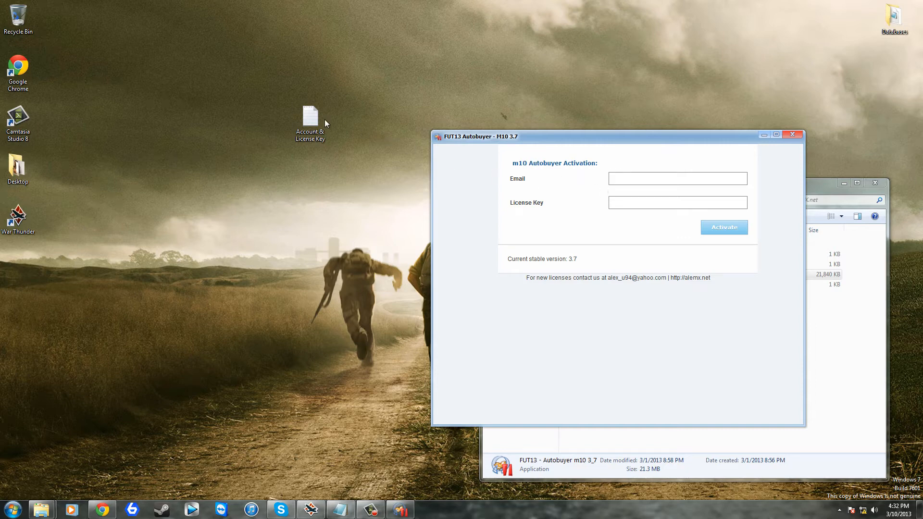
mouse_move(640, 228)
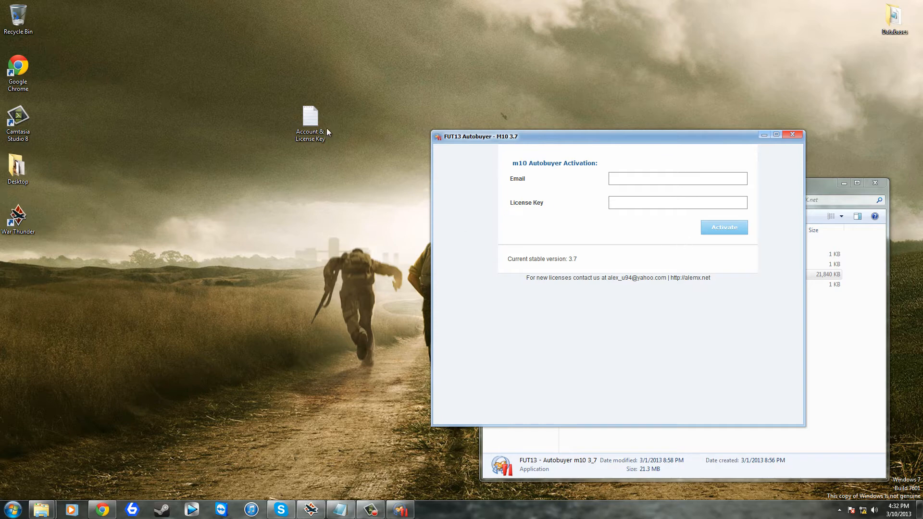
click(310, 117)
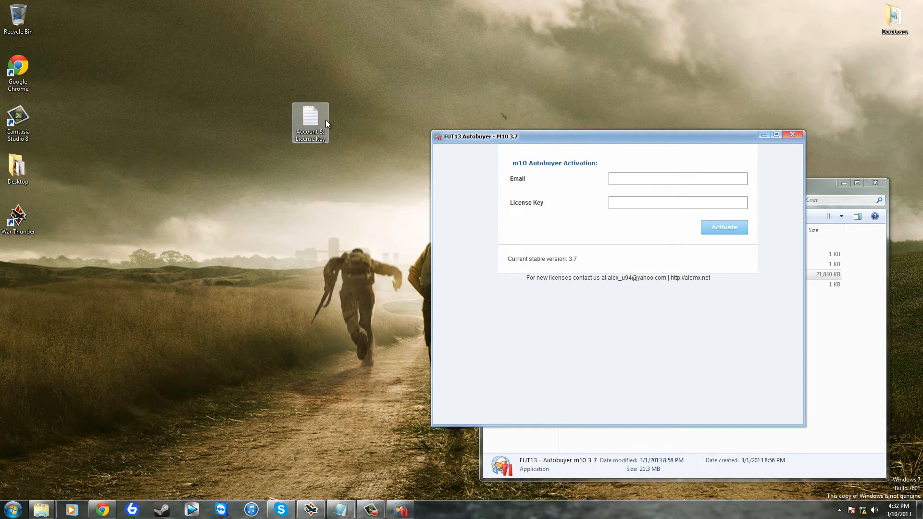
double_click(309, 122)
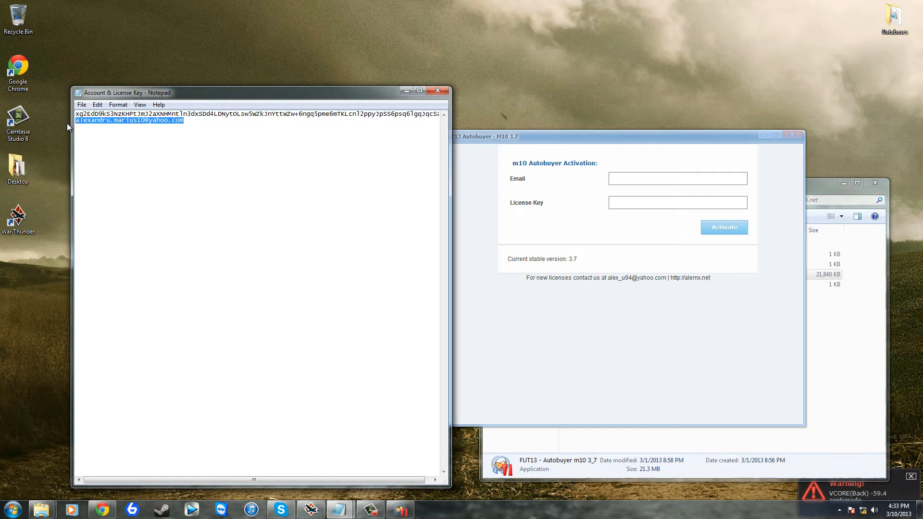
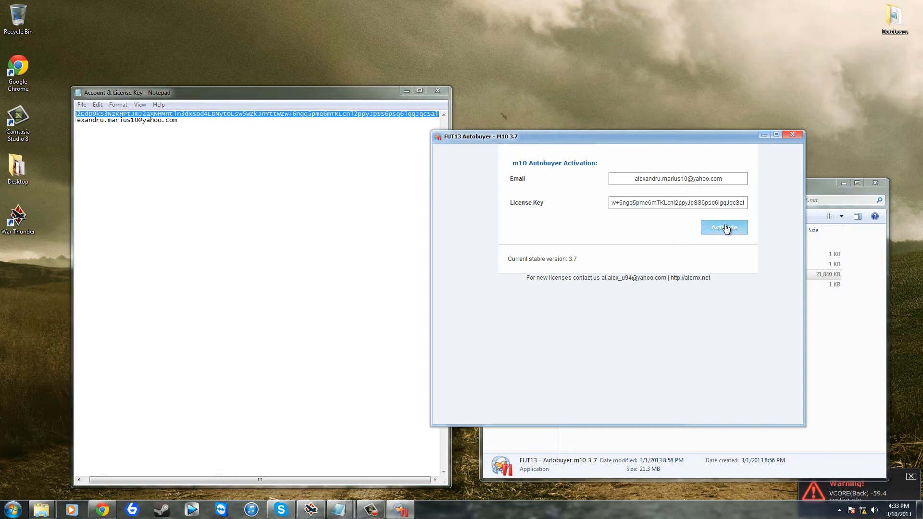
click(723, 228)
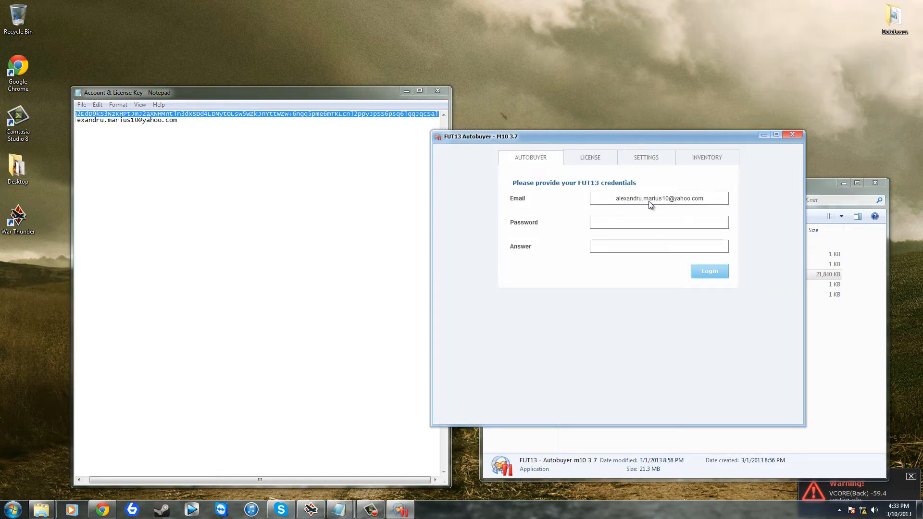
Enter the FUT13 password and security answer and submit the login
click(658, 222)
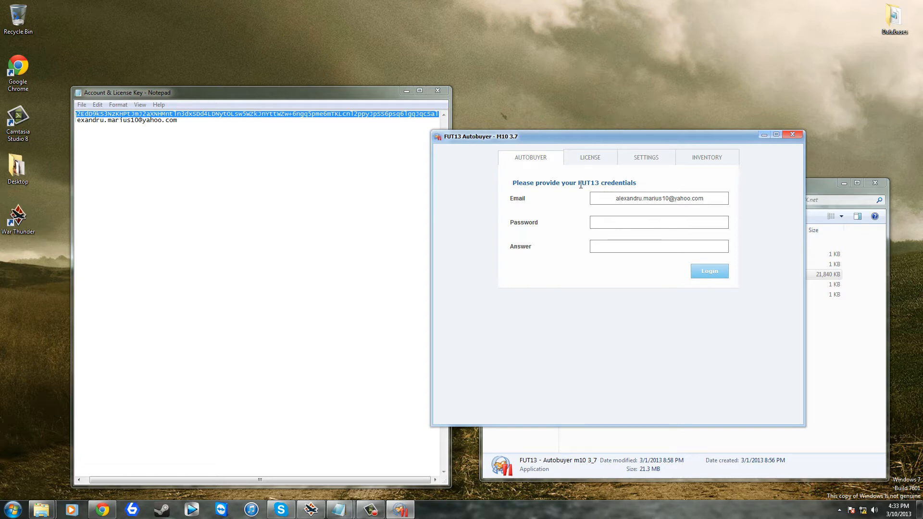
click(659, 222)
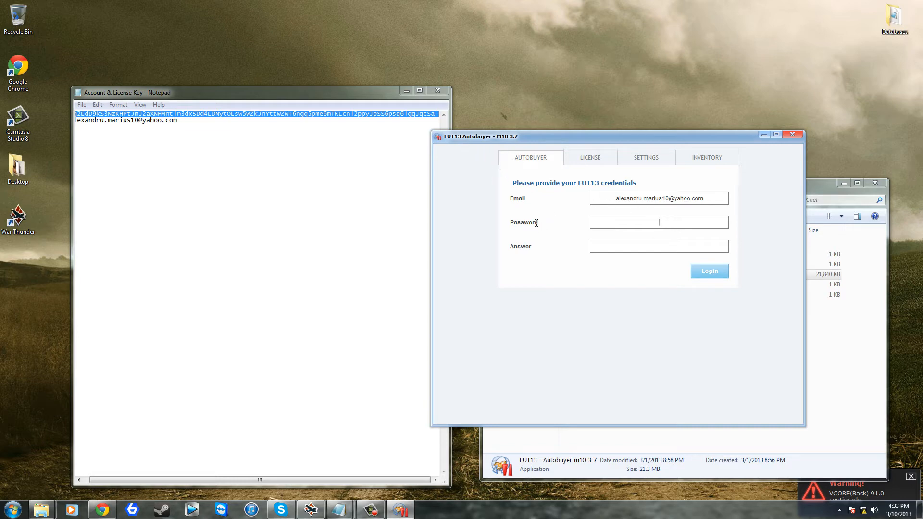
mouse_move(480, 191)
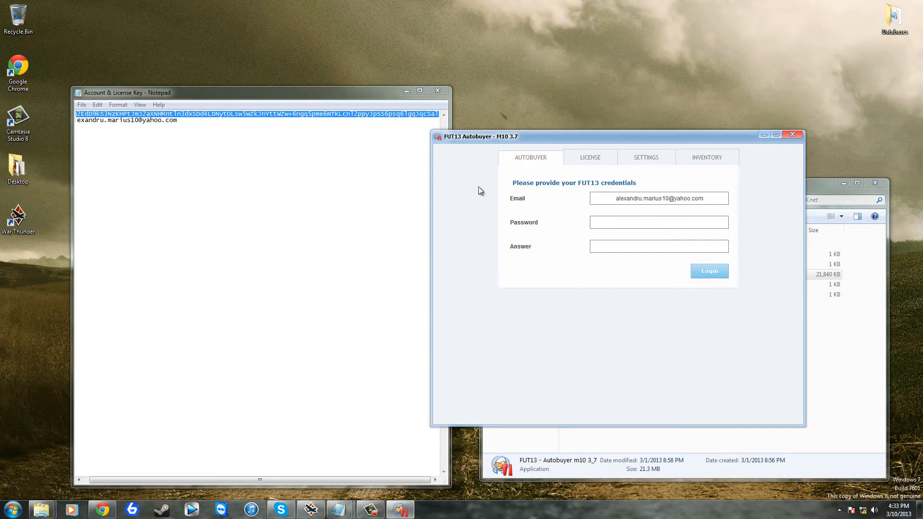
click(436, 91)
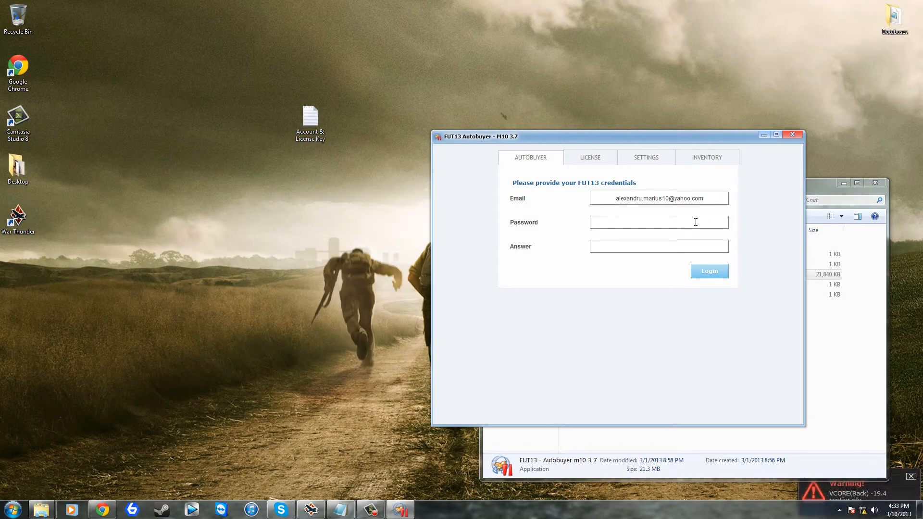
mouse_move(660, 225)
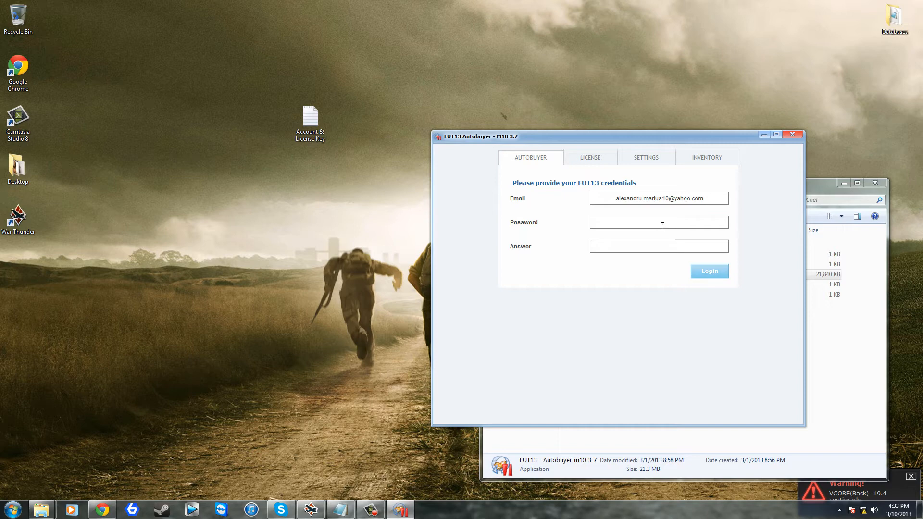
mouse_move(652, 222)
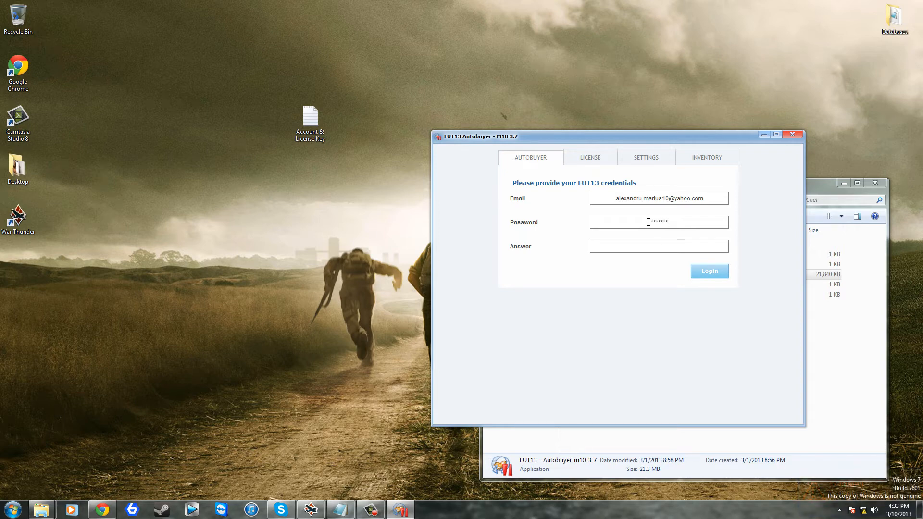
text(****)
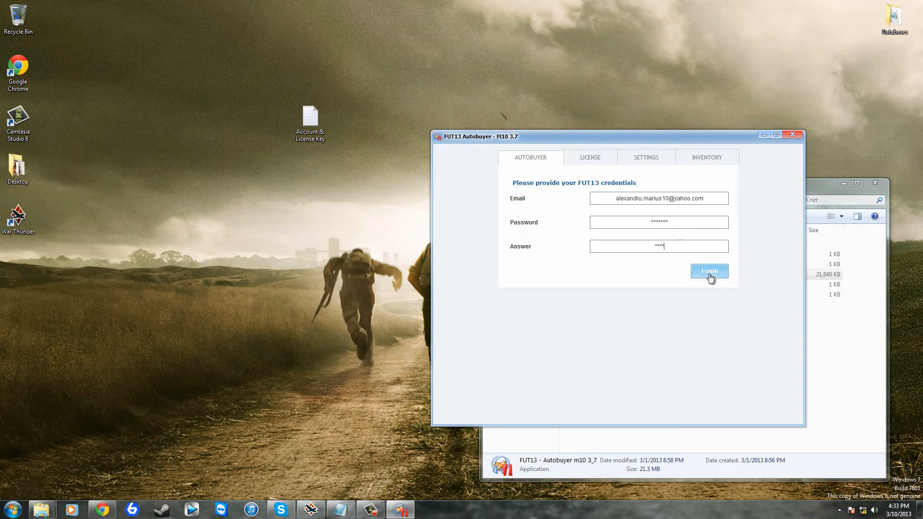
mouse_move(653, 218)
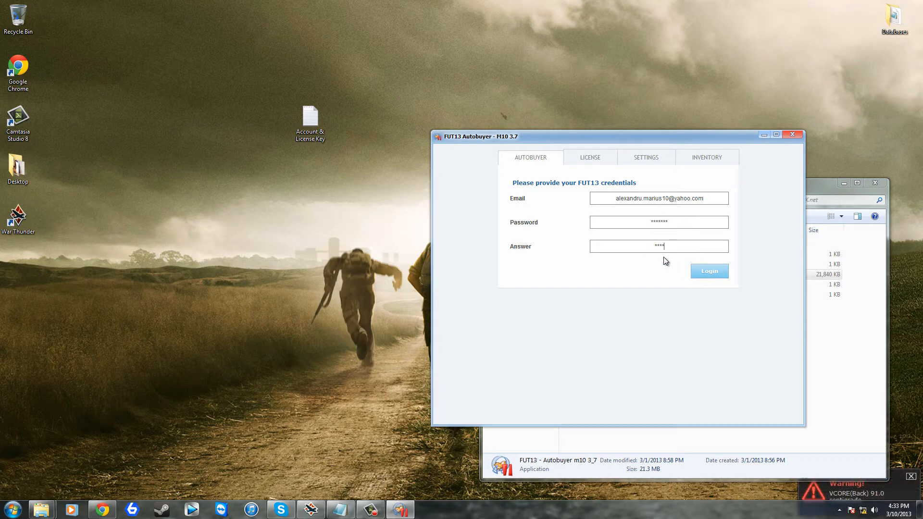
mouse_move(671, 215)
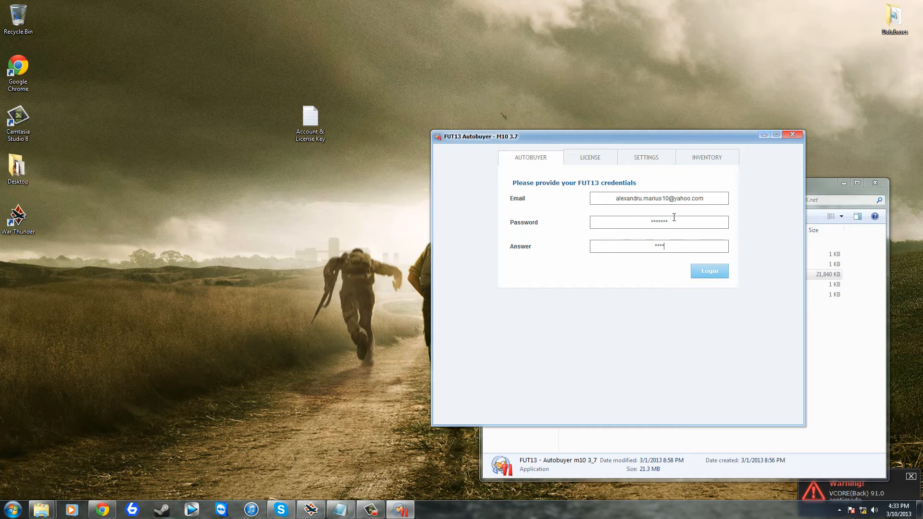
click(708, 270)
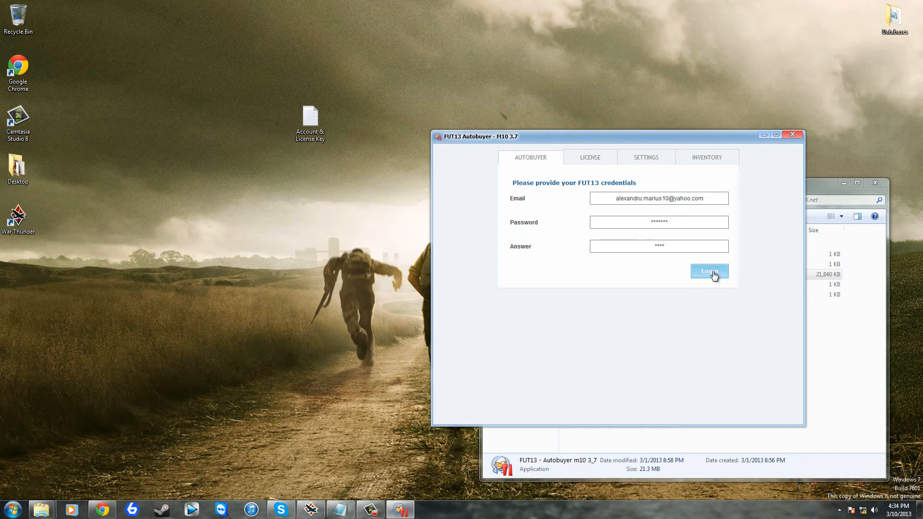
Bring up the AlemX.net Explorer window and open the new license_key file
click(709, 271)
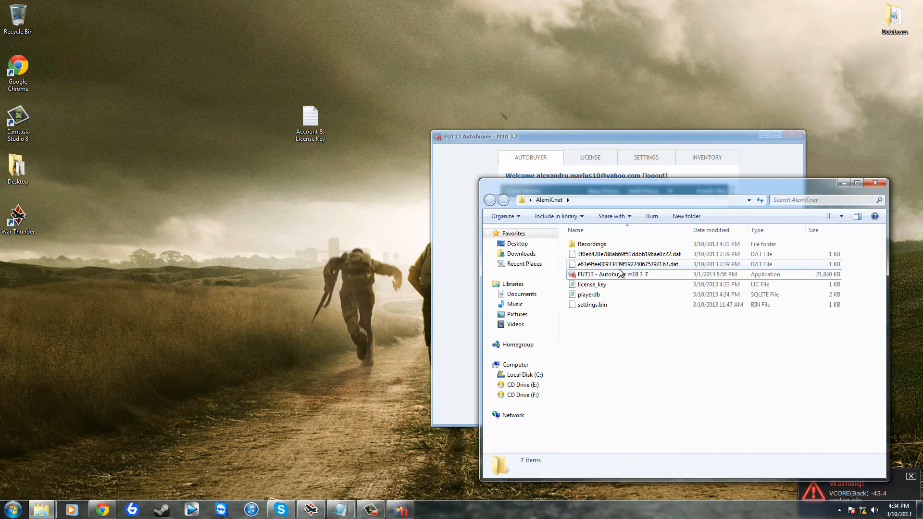
click(592, 284)
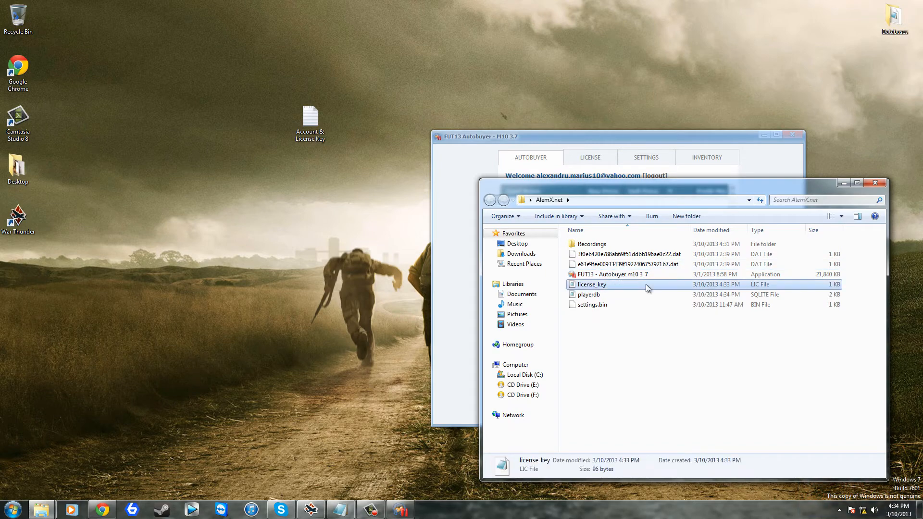
double_click(590, 284)
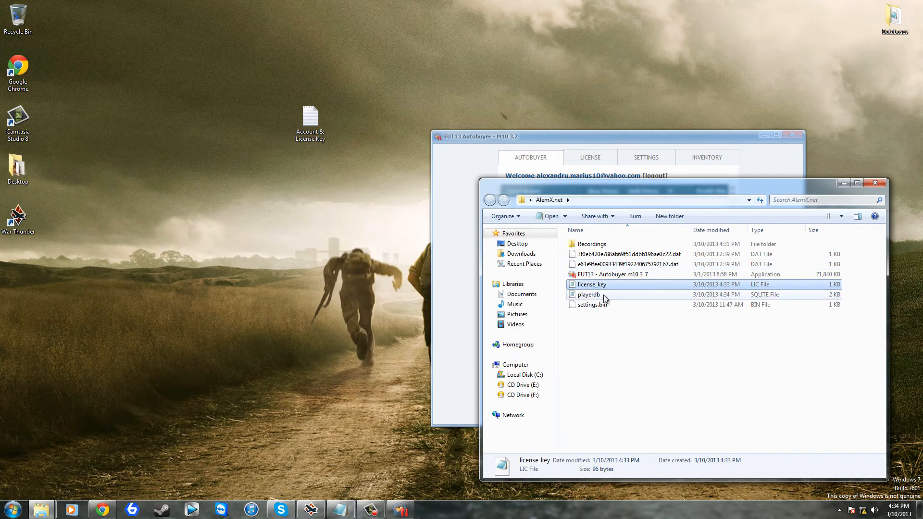
mouse_move(579, 296)
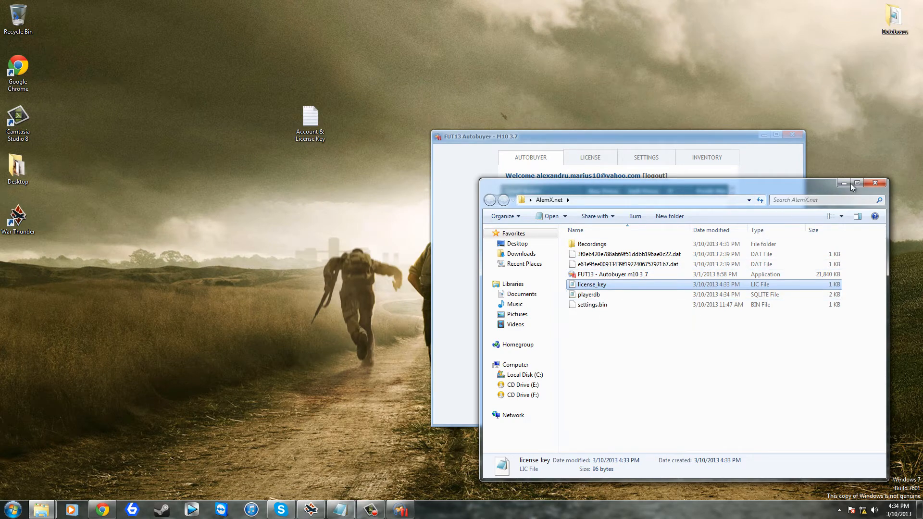
Return to the autobuyer's Inventory tab and show the 'or:' add-item dropdown
click(873, 184)
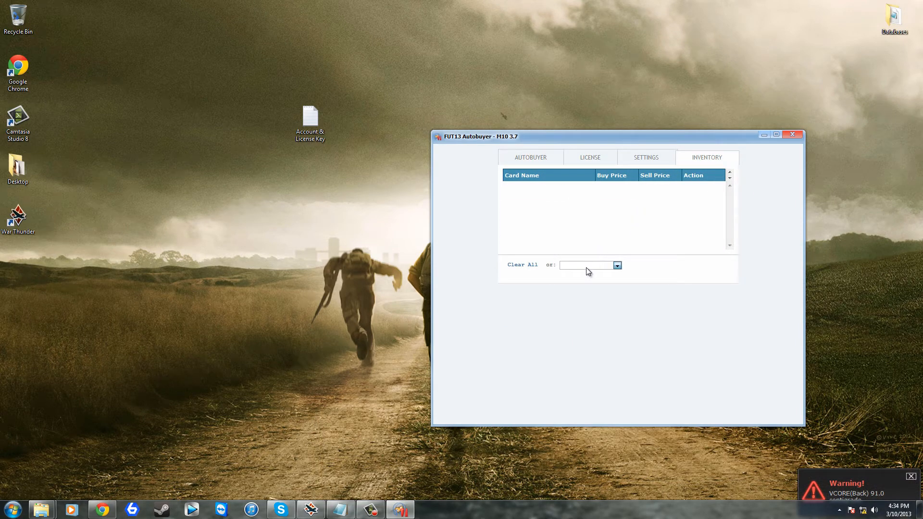
click(616, 265)
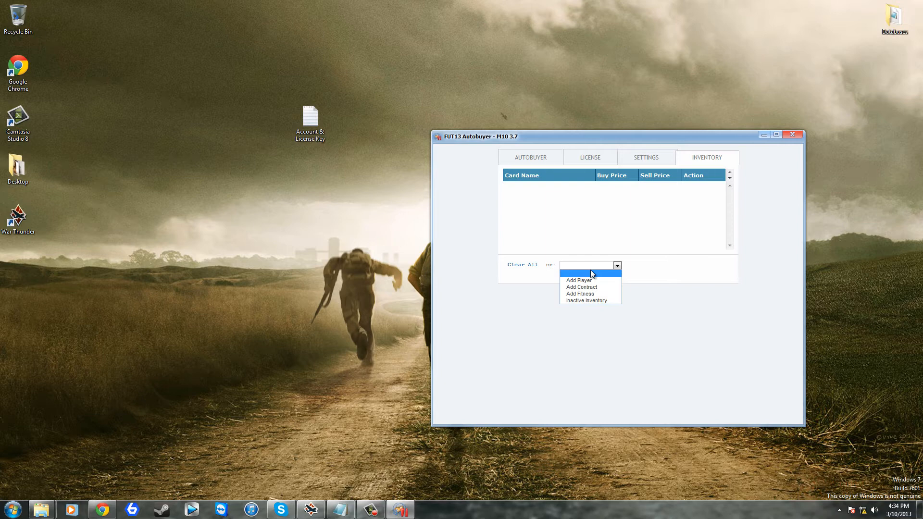
click(616, 265)
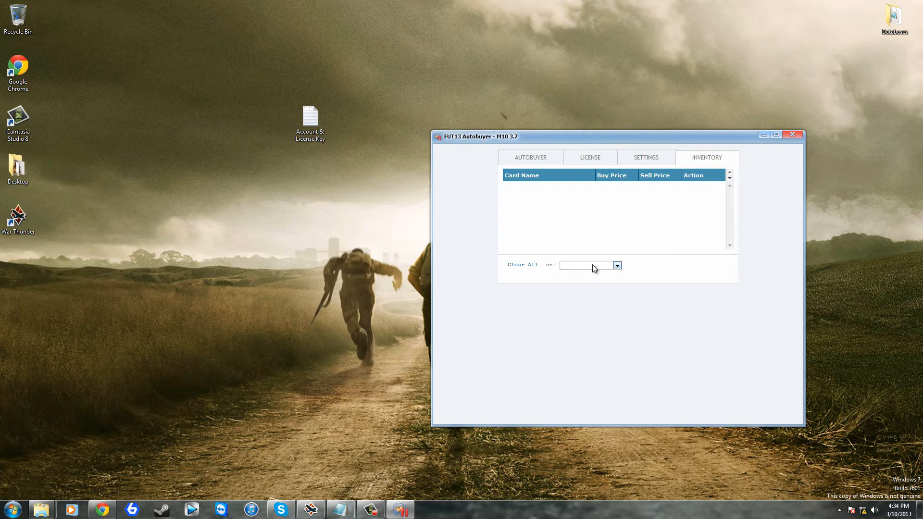
mouse_move(569, 267)
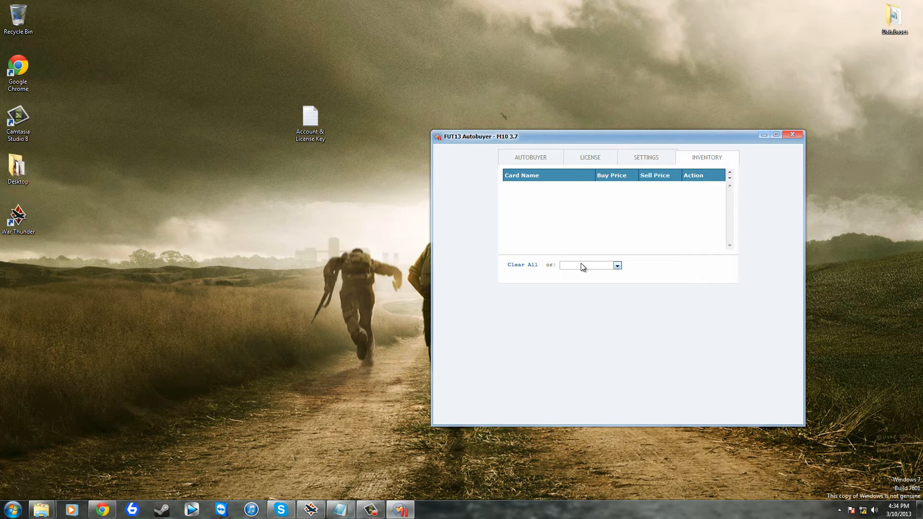
click(616, 266)
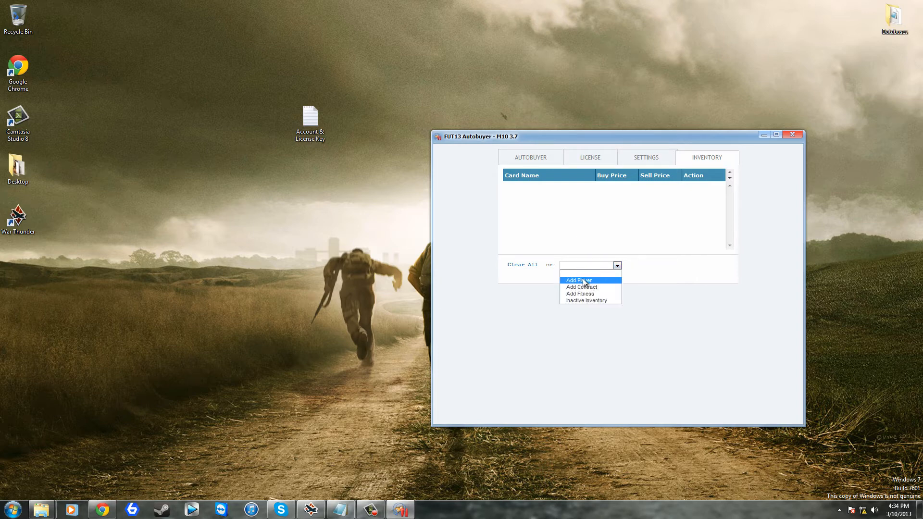
mouse_move(579, 293)
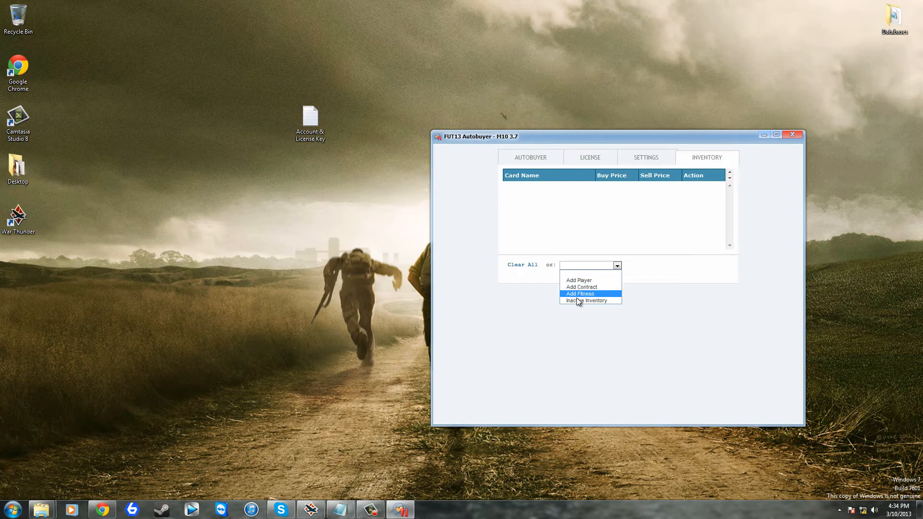
mouse_move(590, 301)
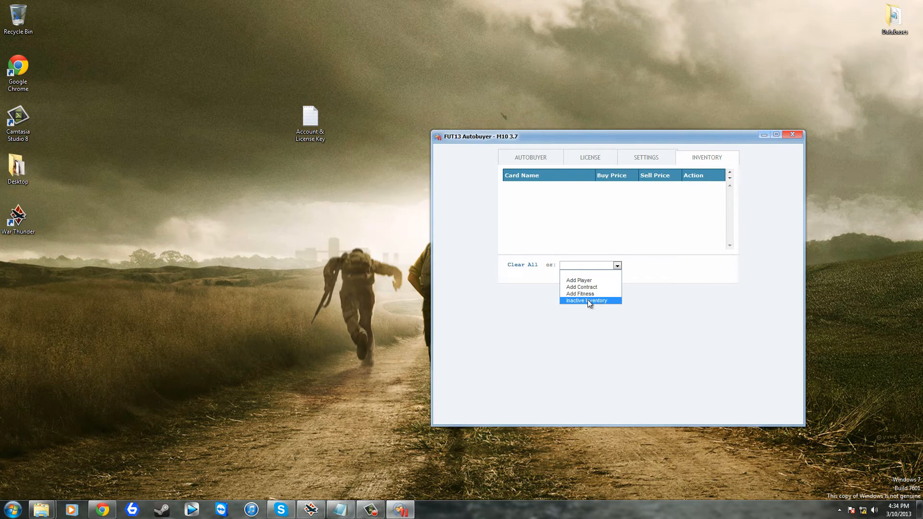
Start a Gold player entry for Gomez with buy price 4000 and sell price 6000
click(578, 280)
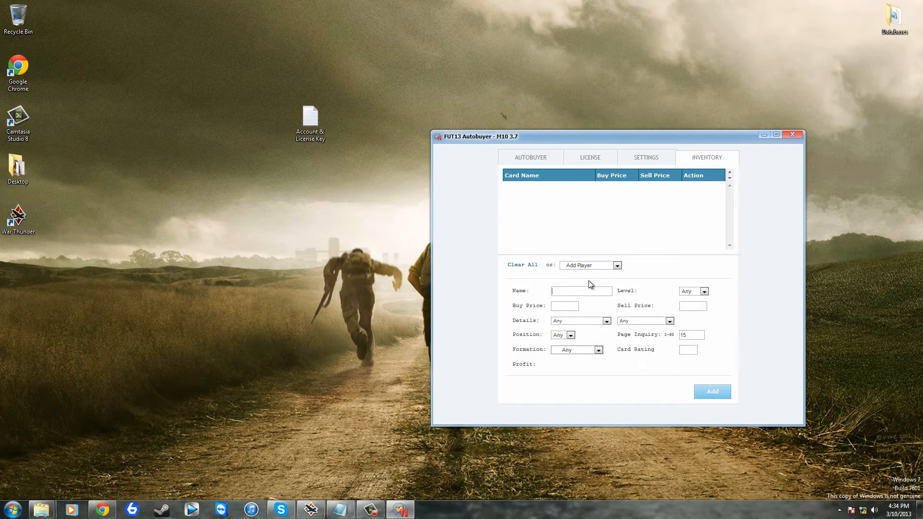
text(G)
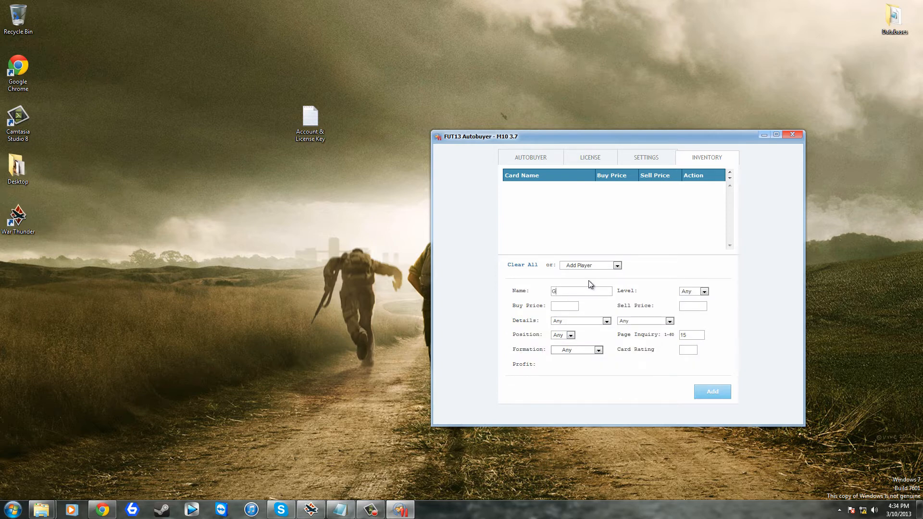
click(703, 290)
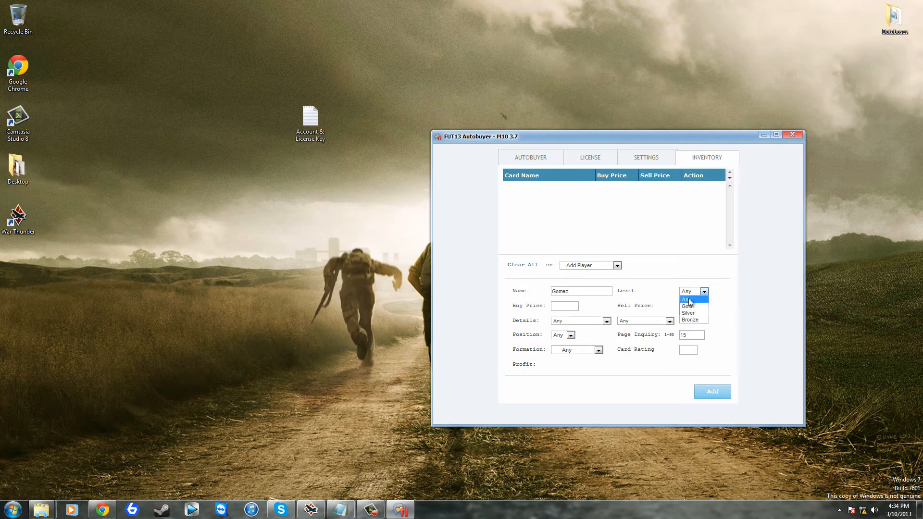
click(687, 305)
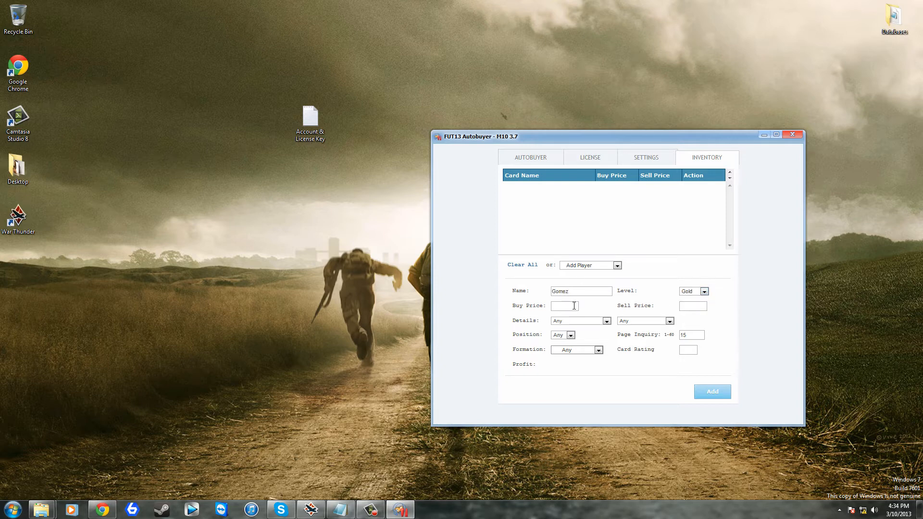
text(4000)
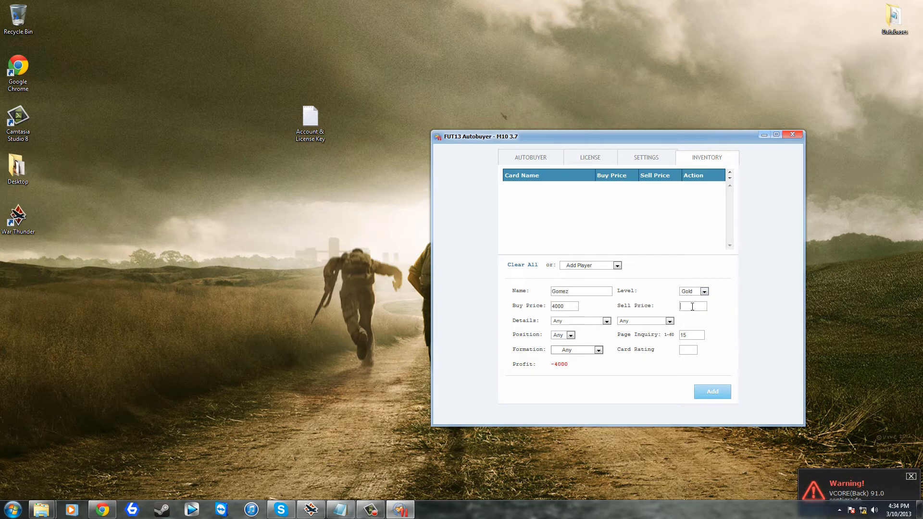
text(60000)
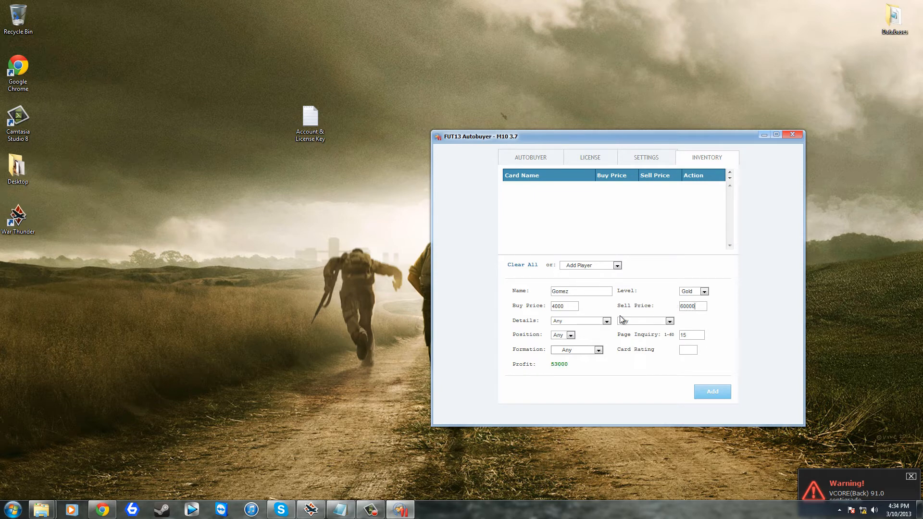
click(607, 320)
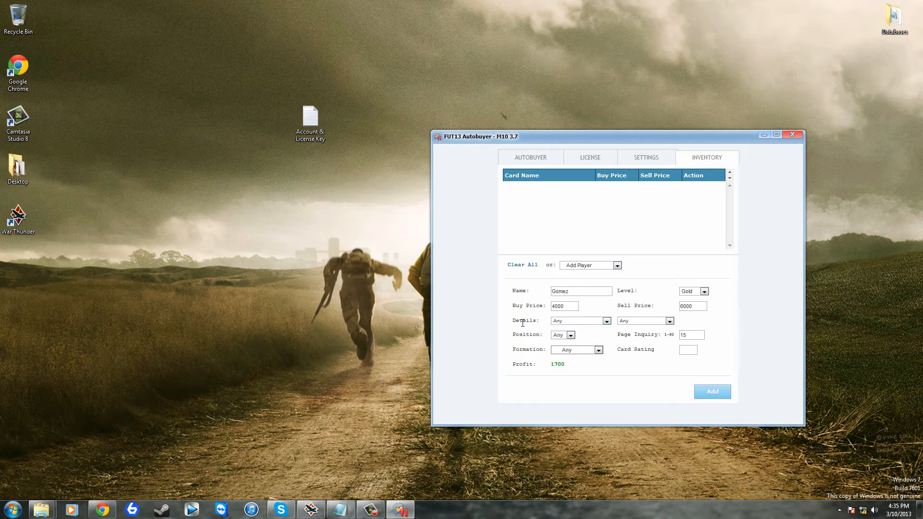
Set Gomez's club to Bayern, nation to Germany and position to ST
click(606, 320)
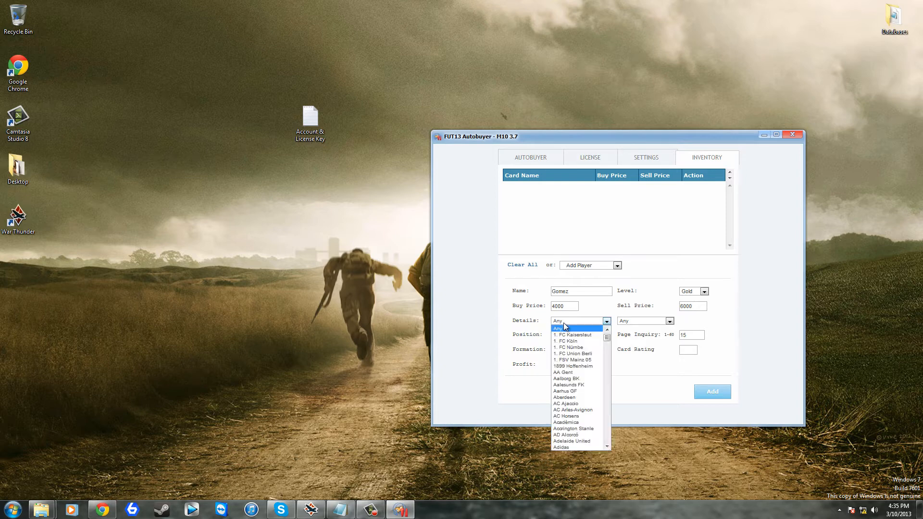
click(580, 328)
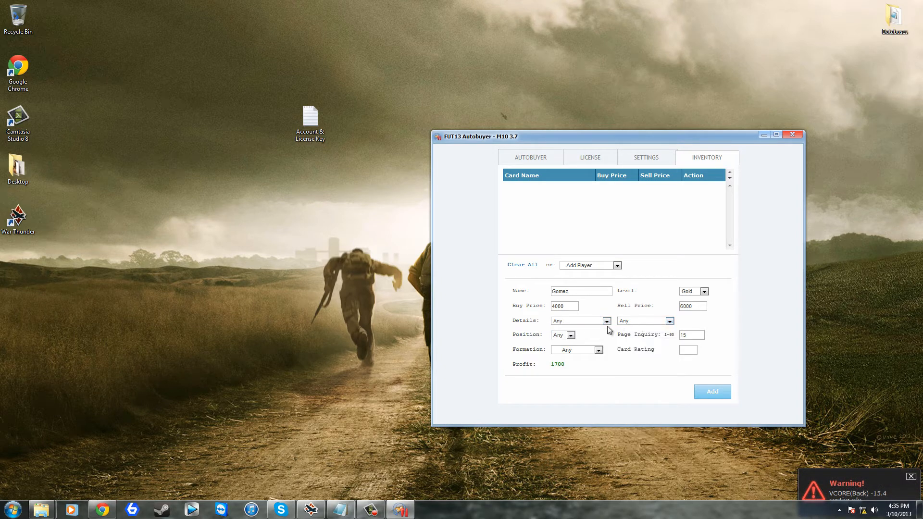
click(606, 320)
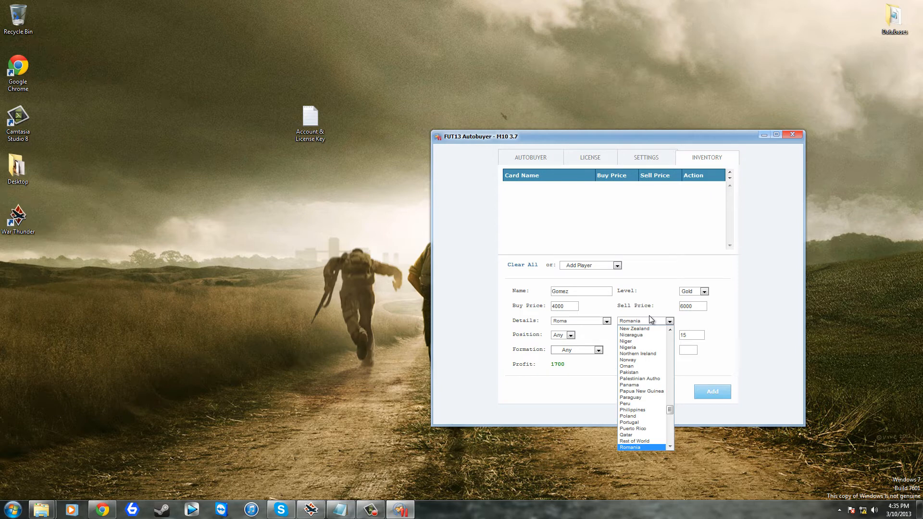
click(607, 320)
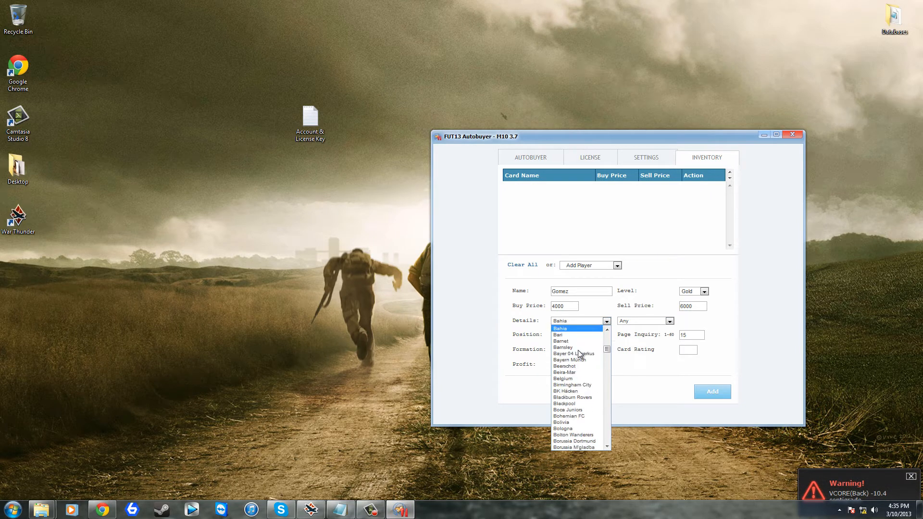
click(568, 359)
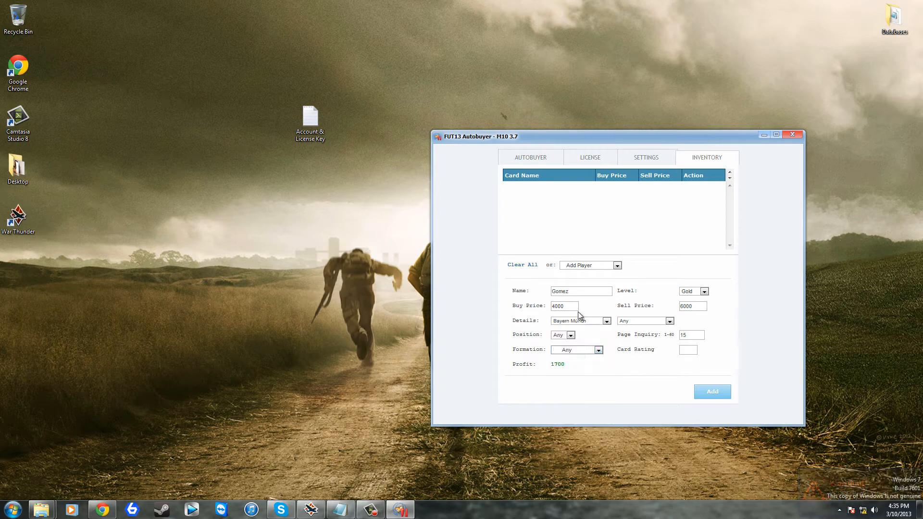
click(668, 320)
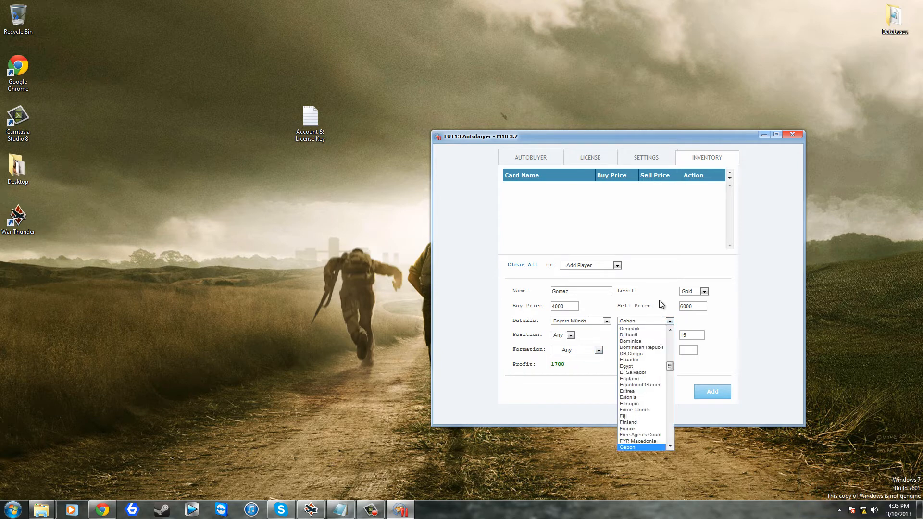
click(629, 321)
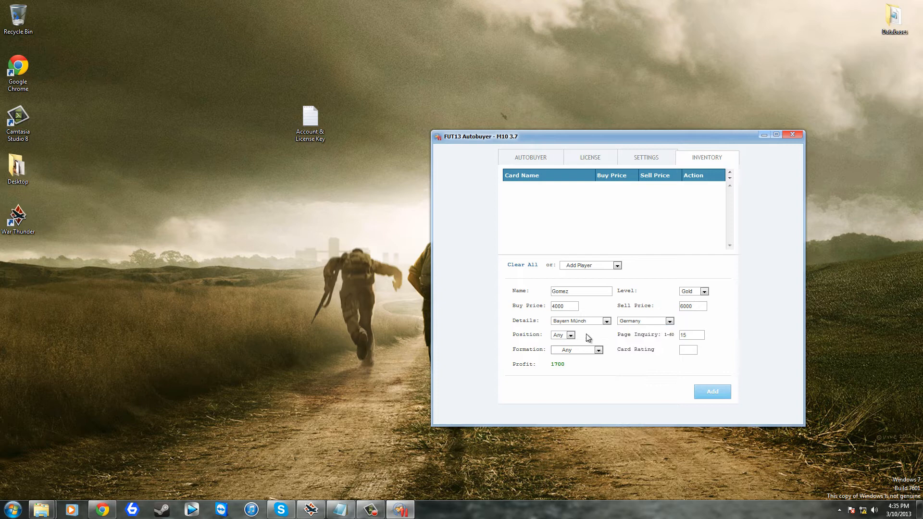
click(568, 335)
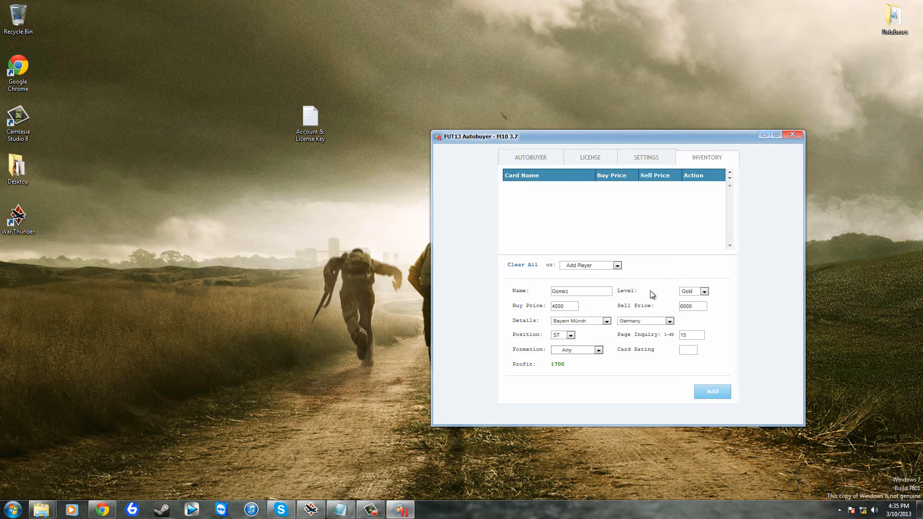
click(599, 349)
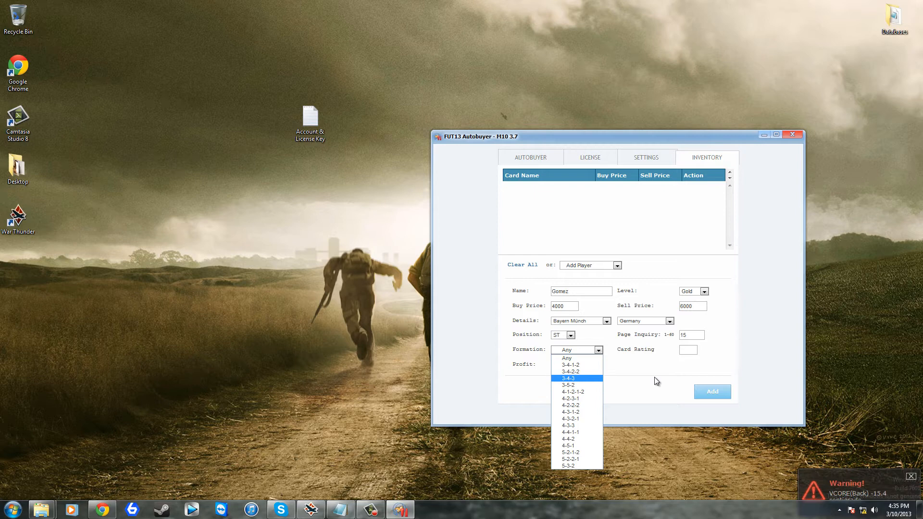
click(566, 358)
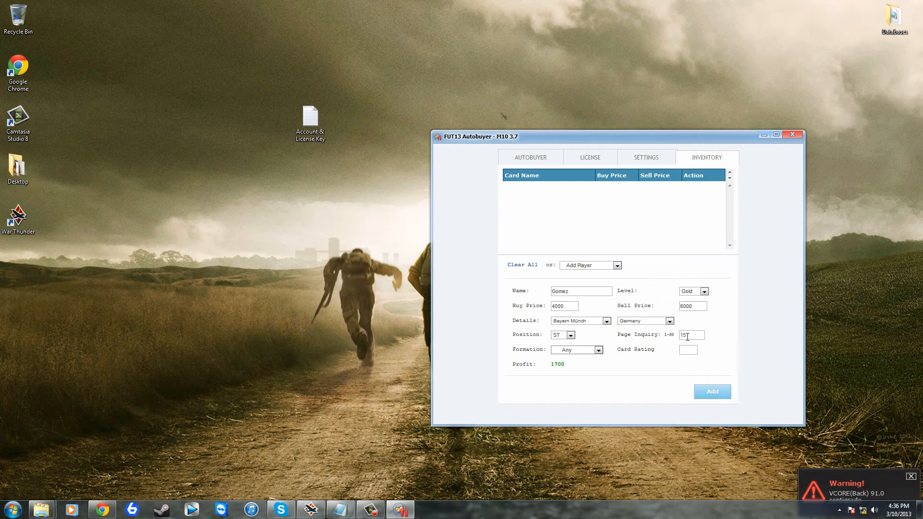
triple_click(689, 335)
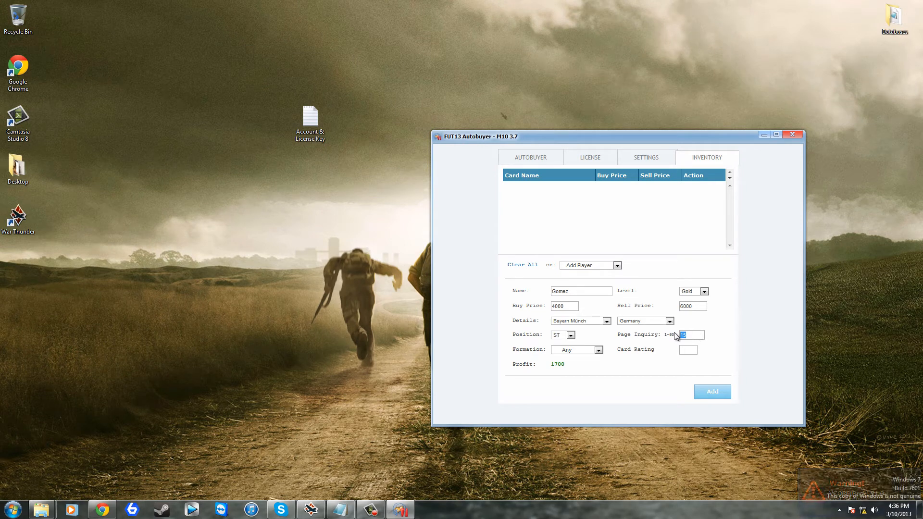
text(15)
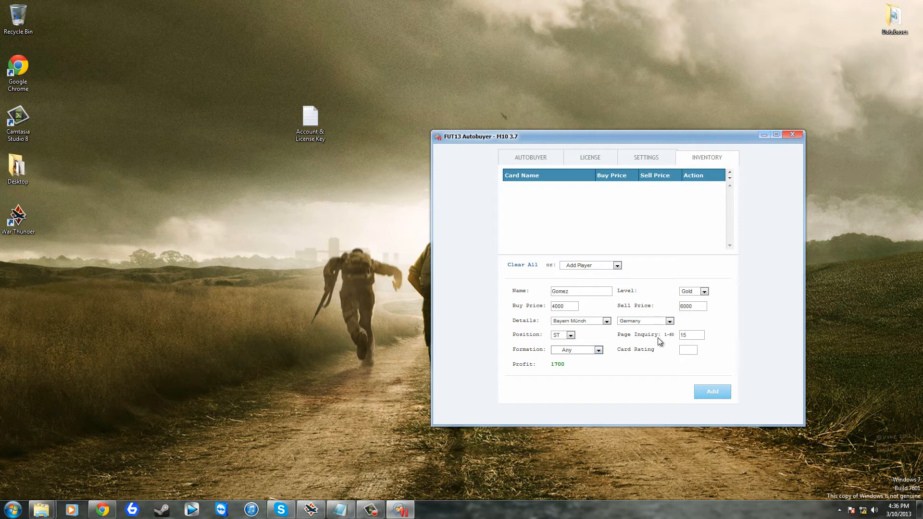
Choose formation 4-1-2-1-2 from the Gomez entry's Formation dropdown
click(597, 349)
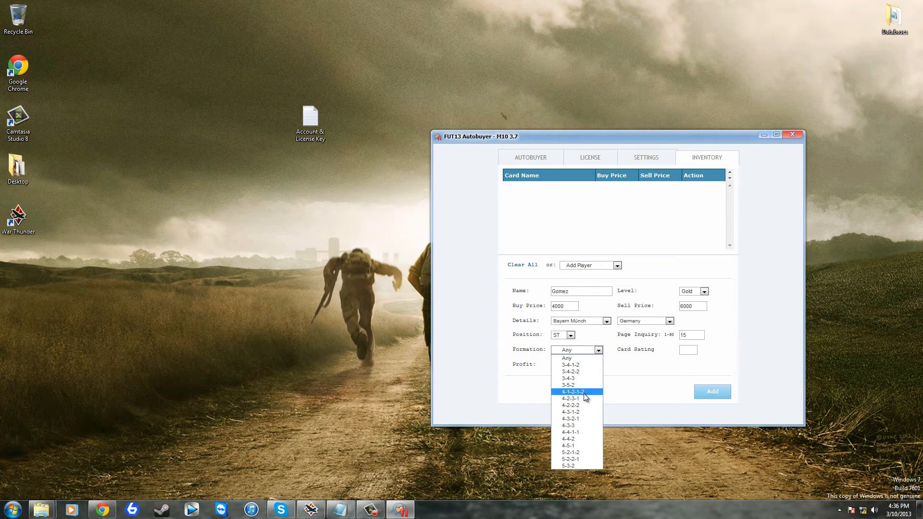
mouse_move(579, 398)
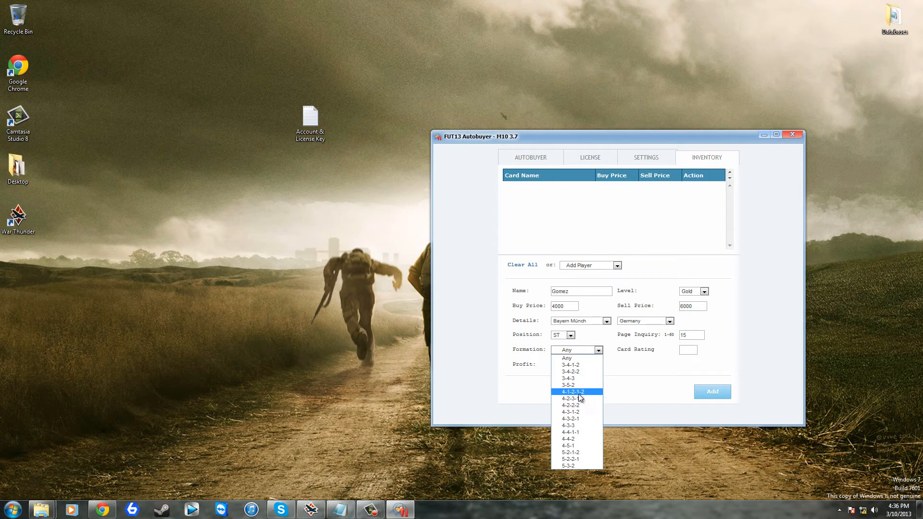
click(572, 392)
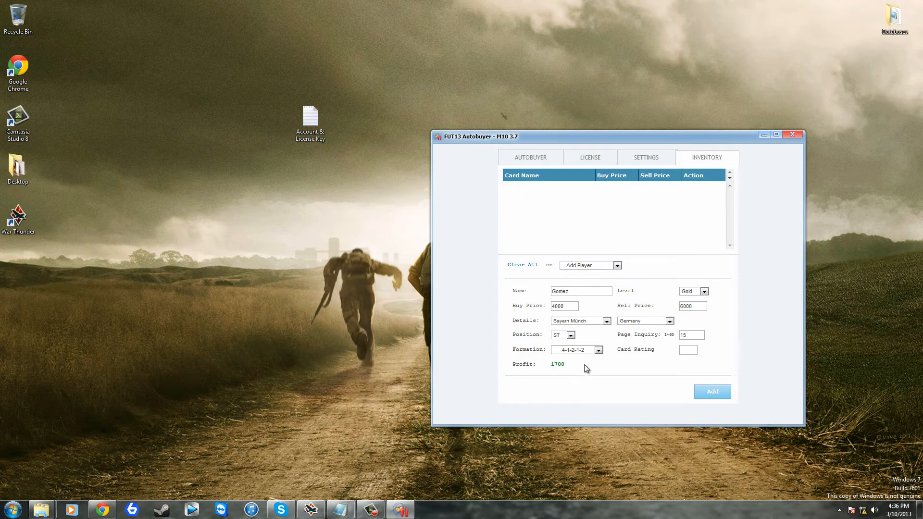
mouse_move(585, 344)
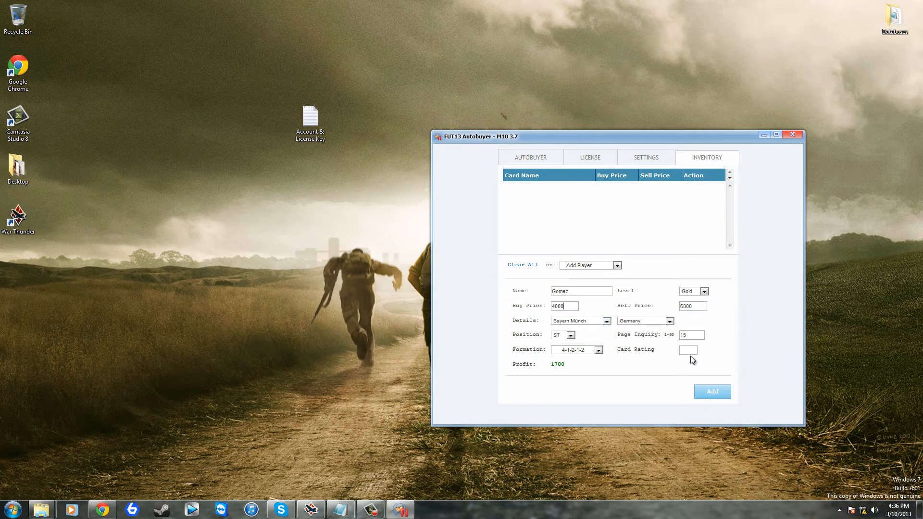
mouse_move(708, 356)
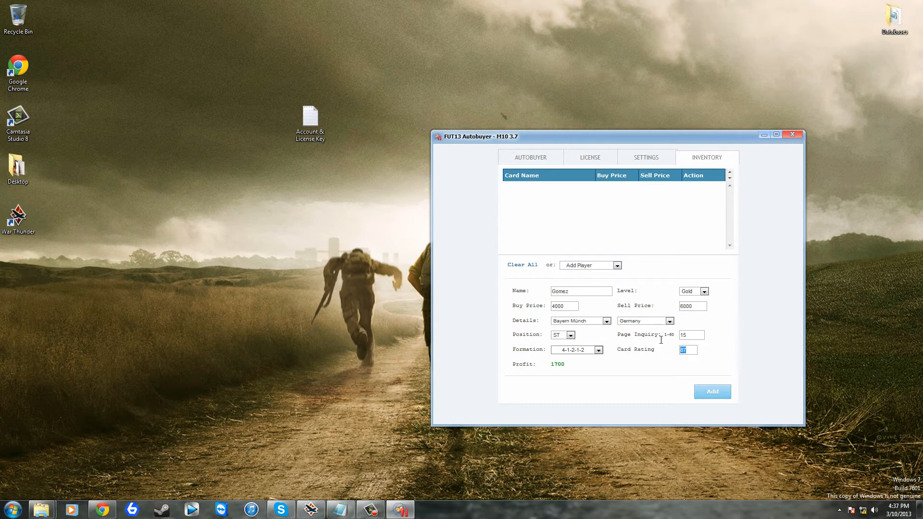
Enter card rating 87 for Gomez and add the player to the inventory
text(94)
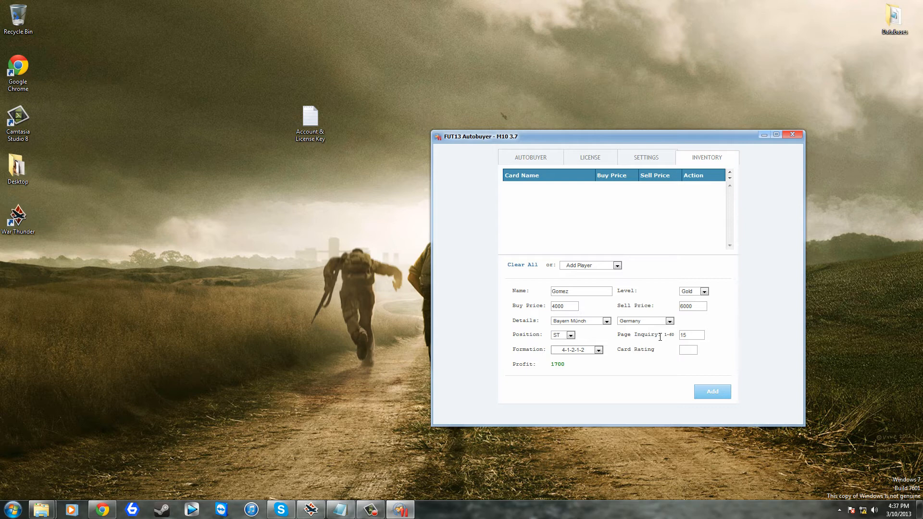
text(98)
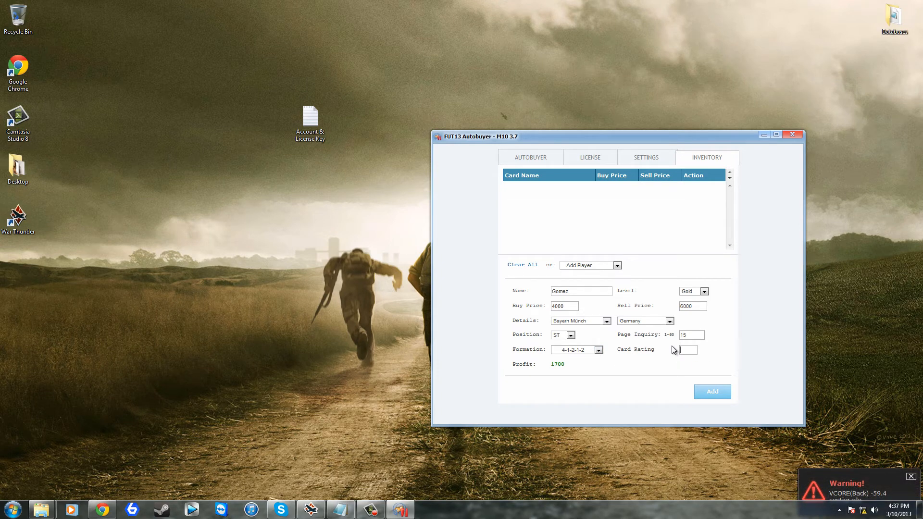
text(87)
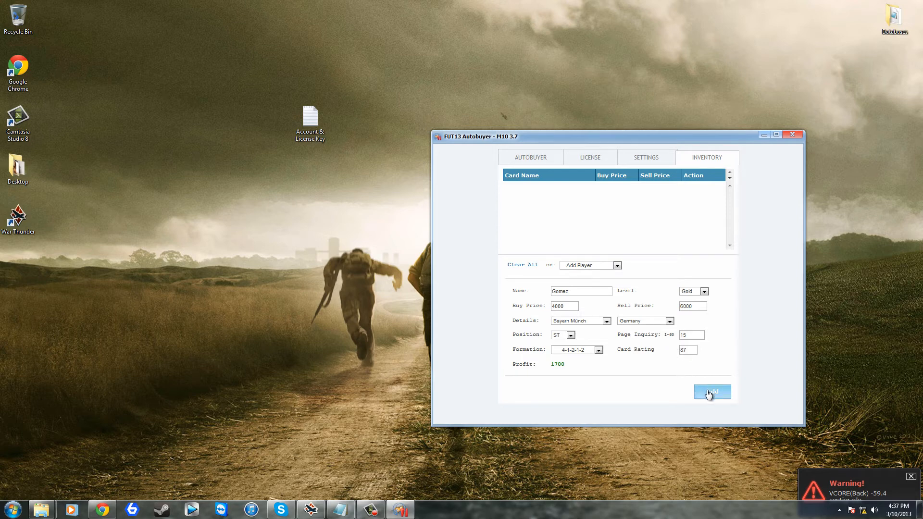
click(712, 392)
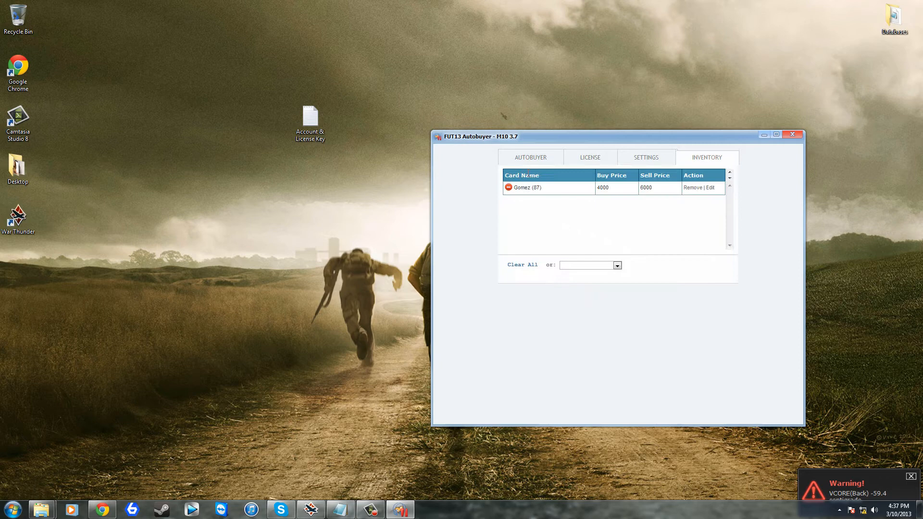
Check the queued Gomez (87) card on the overview, then return to the Inventory tab
click(529, 157)
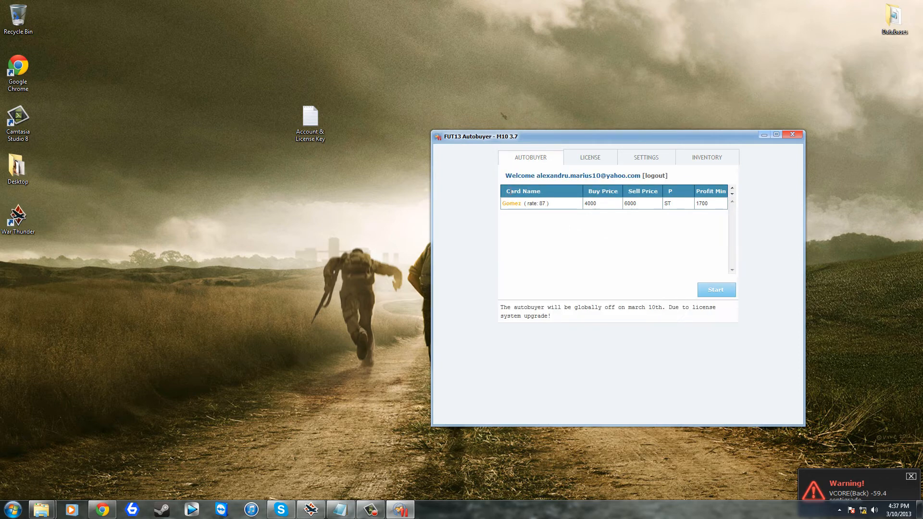
double_click(511, 203)
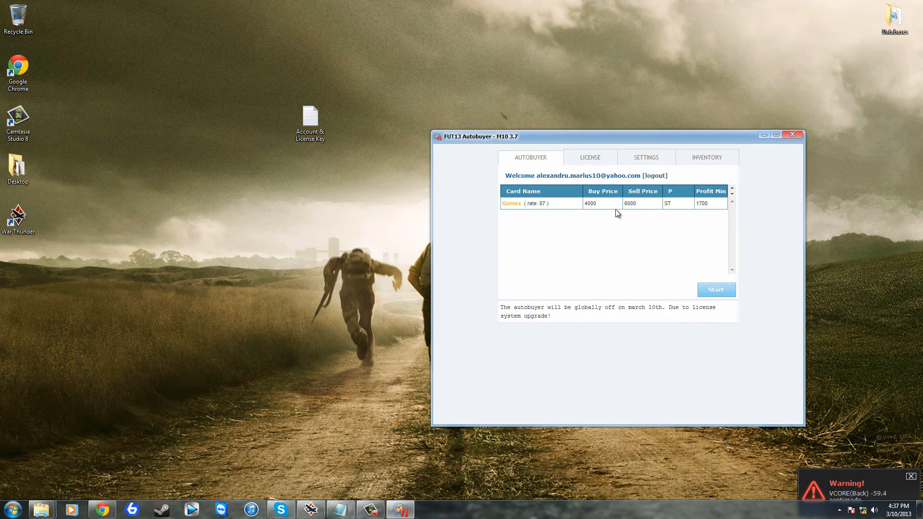
mouse_move(644, 209)
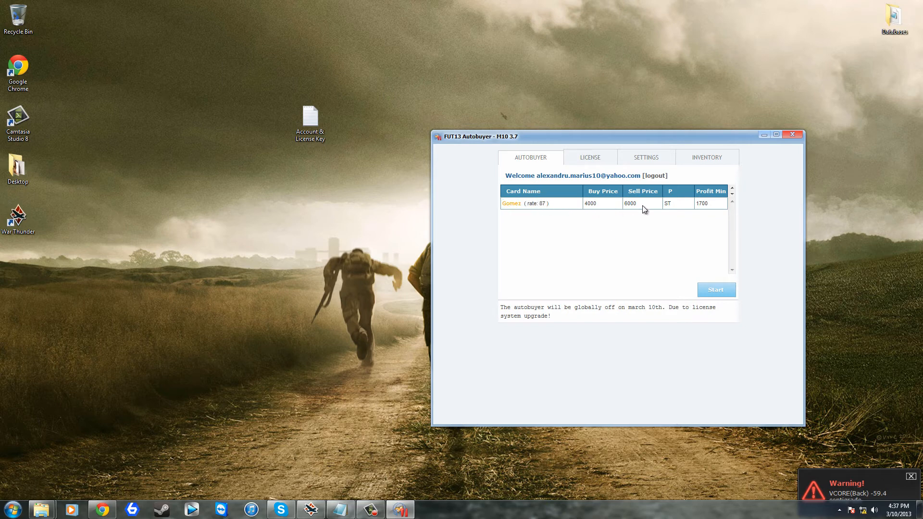
mouse_move(693, 206)
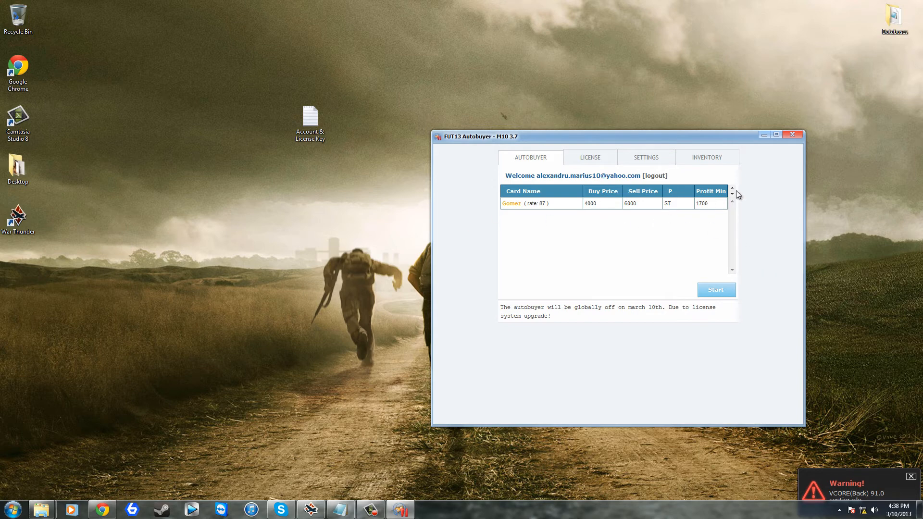
click(705, 157)
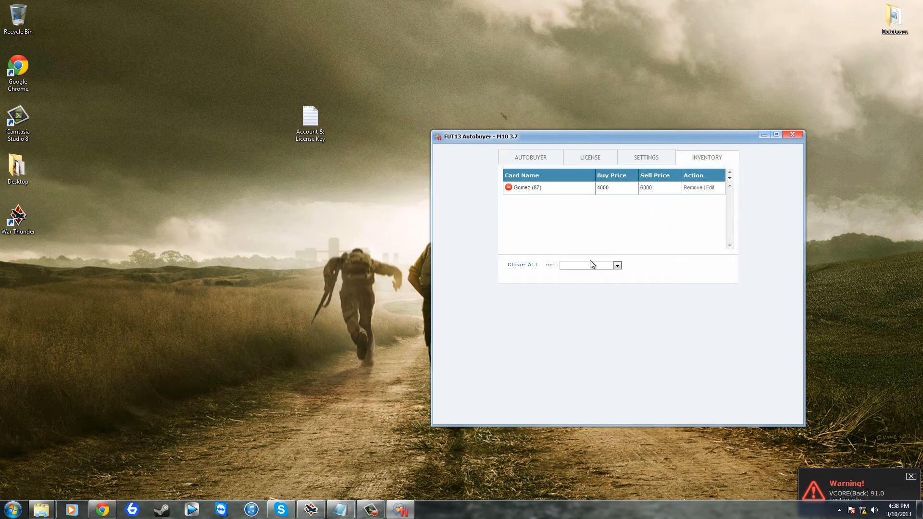
Begin a new Add Contract entry for a Contract Player card at Gold level
click(616, 265)
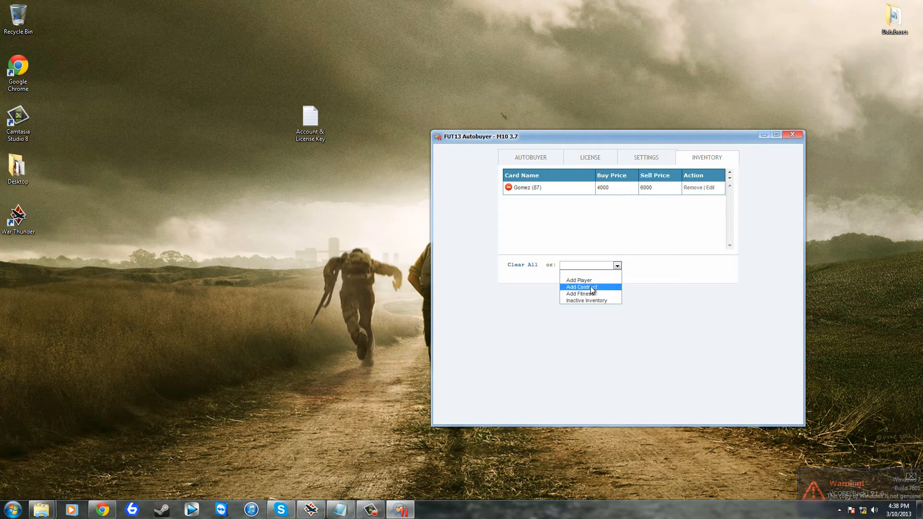
click(579, 287)
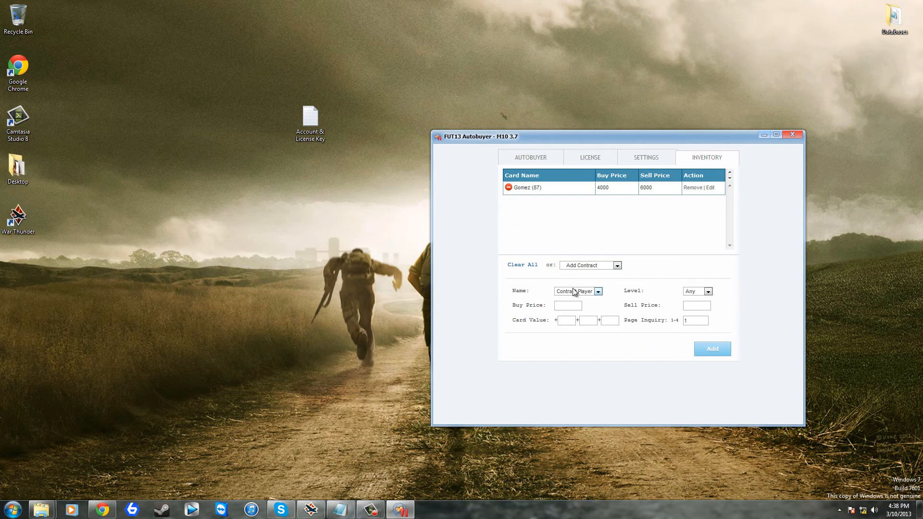
click(598, 291)
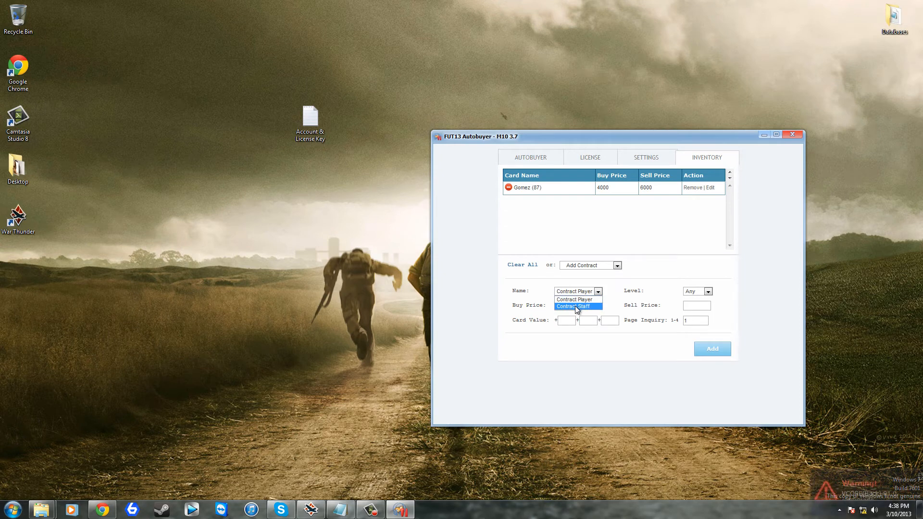
click(707, 291)
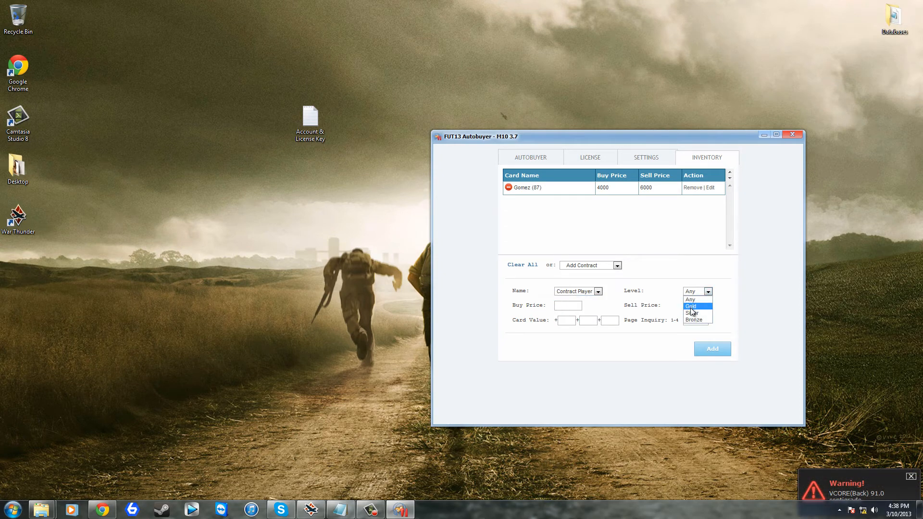
click(690, 306)
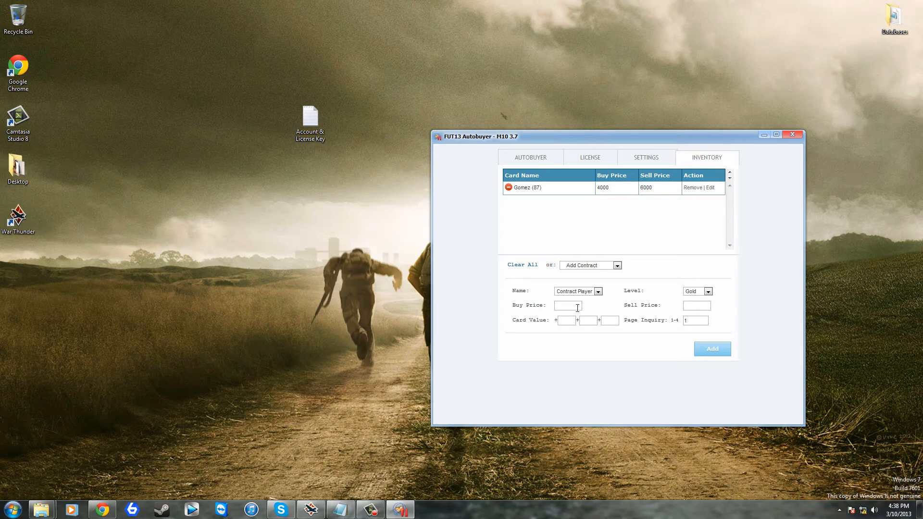
click(567, 305)
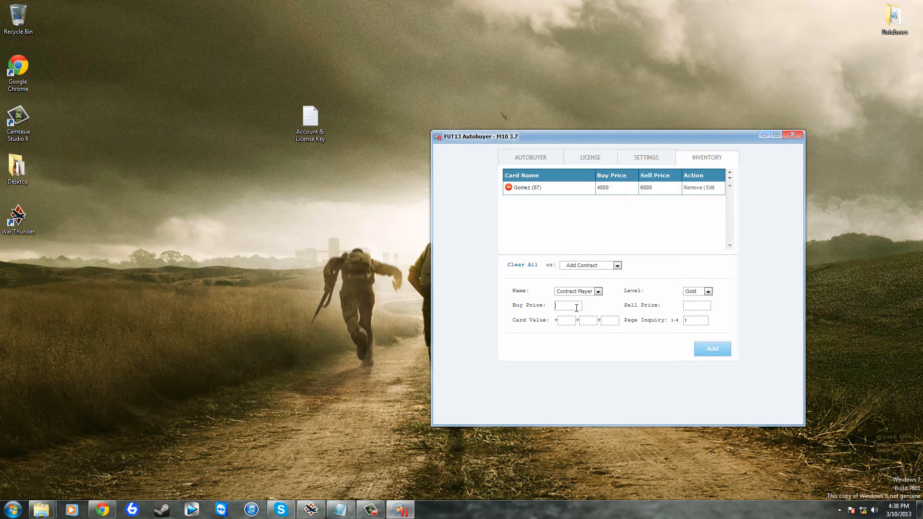
Enter buy price 200 and sell price 400 for the Gold contract entry
text(200)
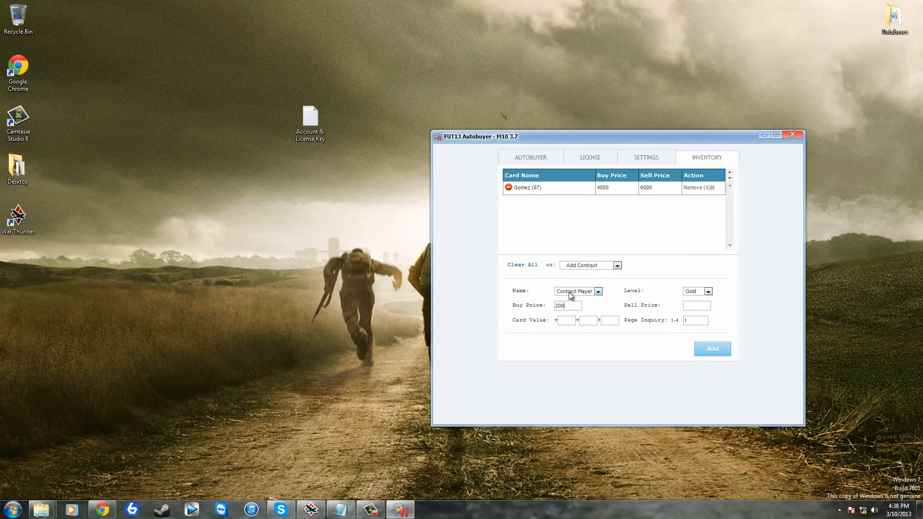
text(400)
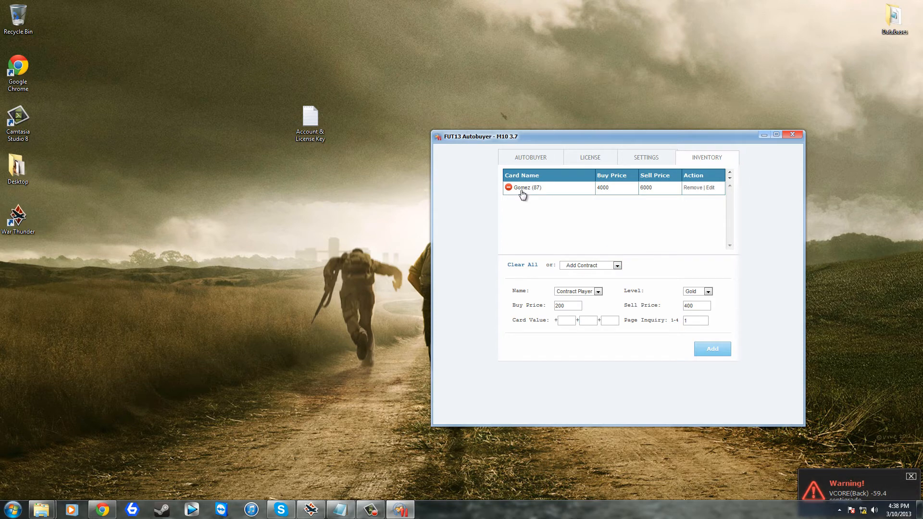
mouse_move(562, 317)
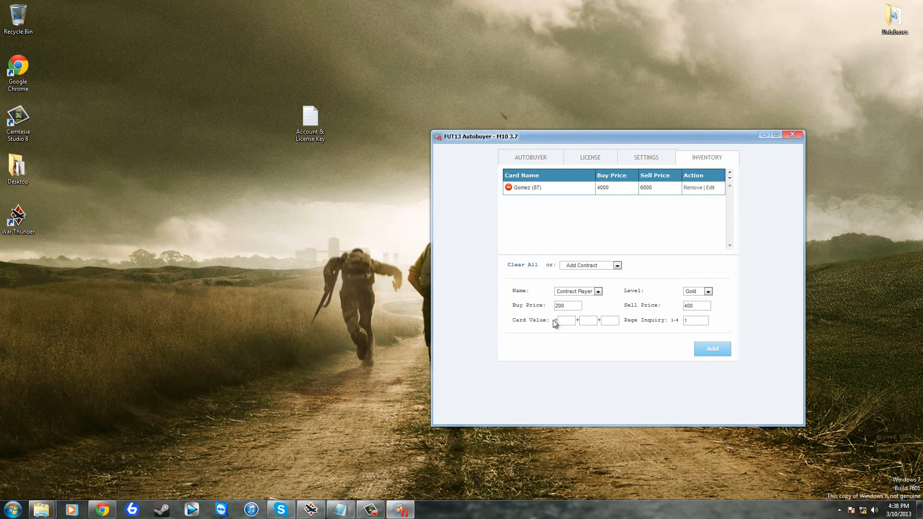
double_click(540, 320)
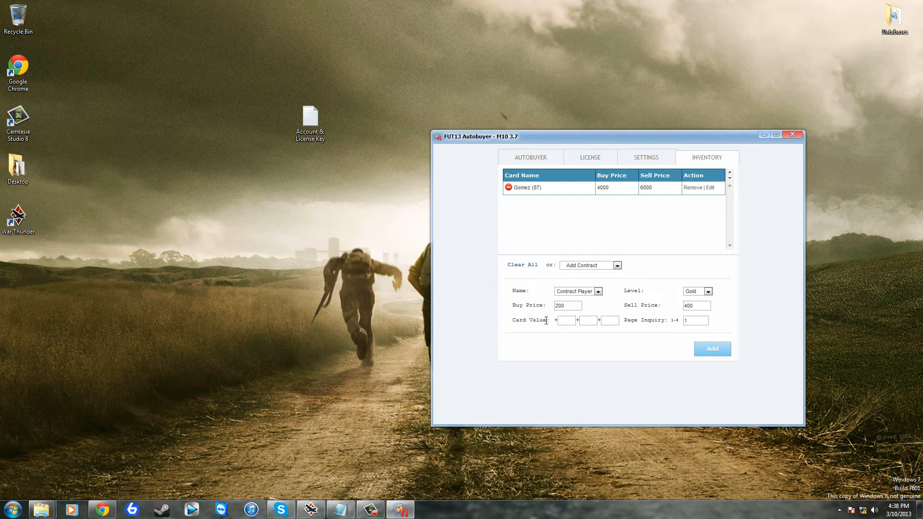
double_click(529, 319)
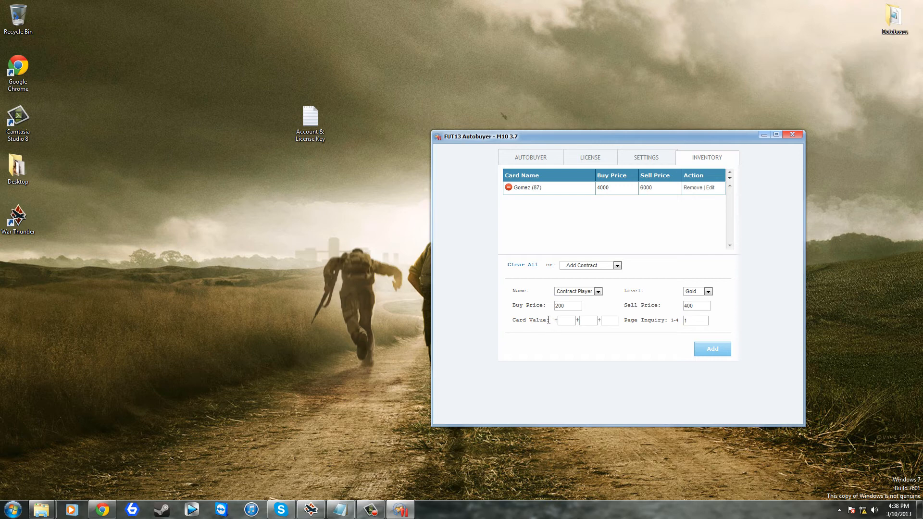
double_click(529, 320)
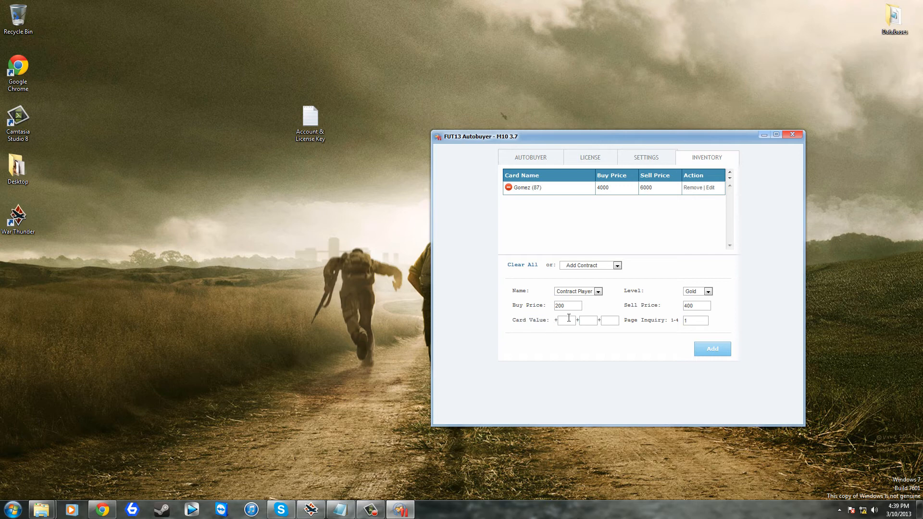
mouse_move(725, 292)
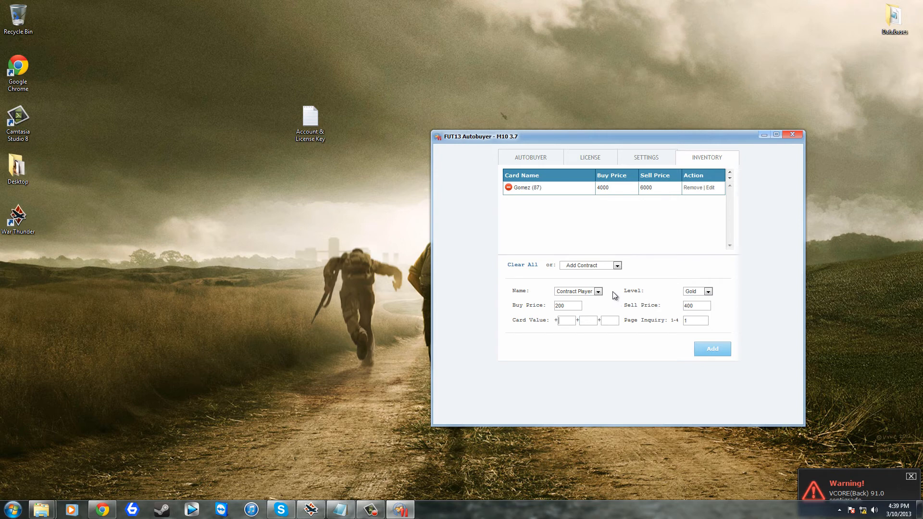
Fill card values 24, 24, 28, keep Page Inquiry 1, and add the contract entry
text(11)
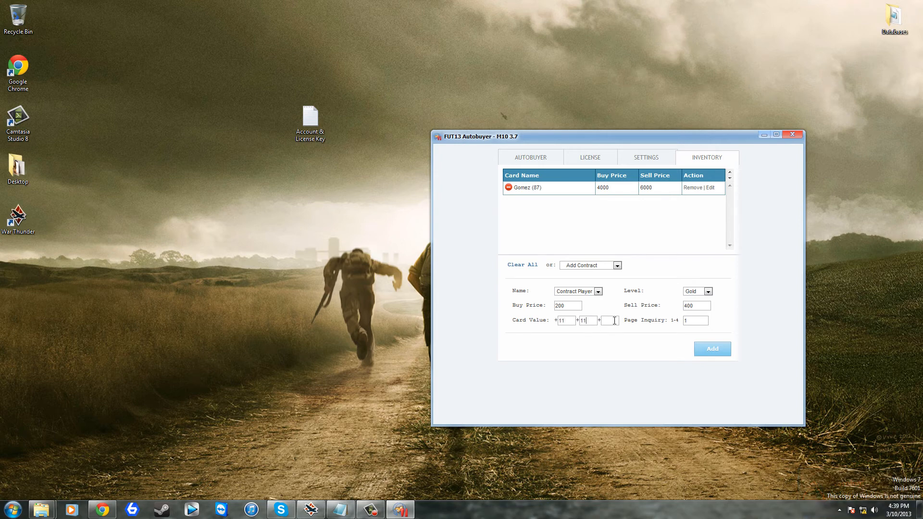
text(13)
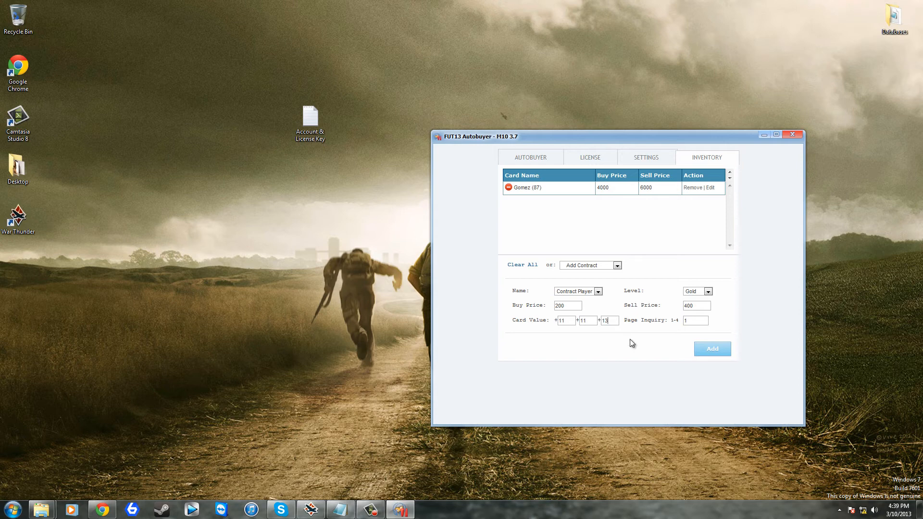
mouse_move(668, 352)
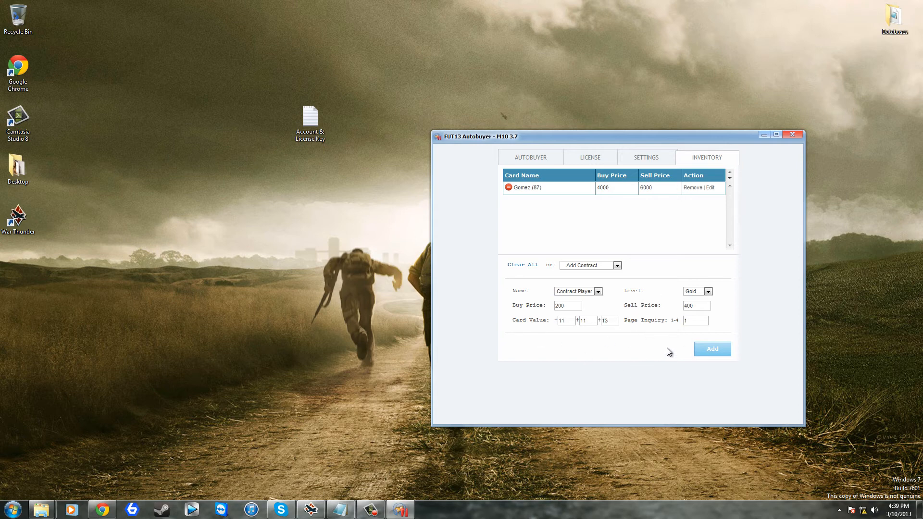
mouse_move(621, 332)
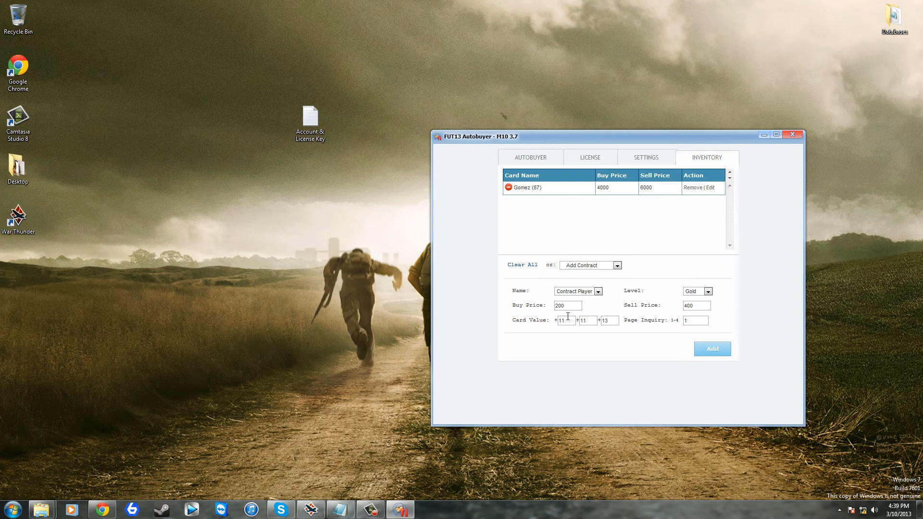
mouse_move(569, 319)
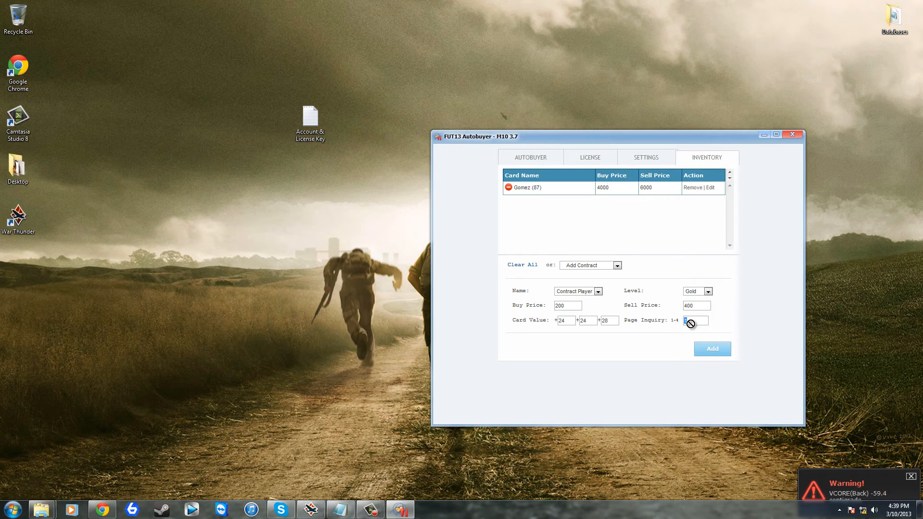
text(1)
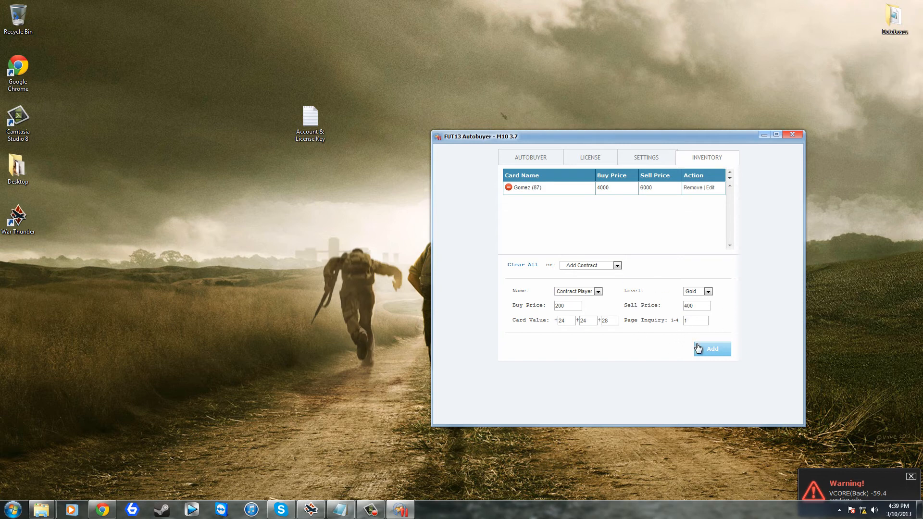
click(712, 348)
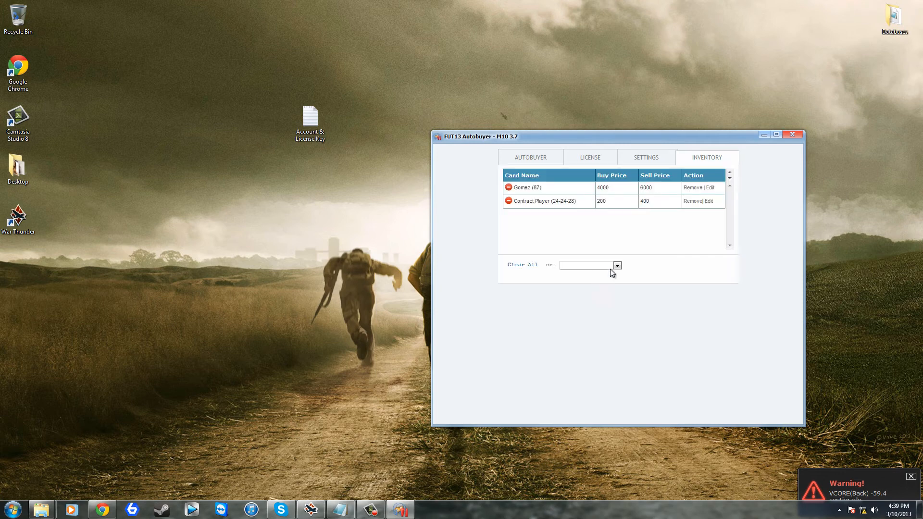
Add a Gold Fitness Player entry with buy 200, sell 250 and amount 60
click(616, 265)
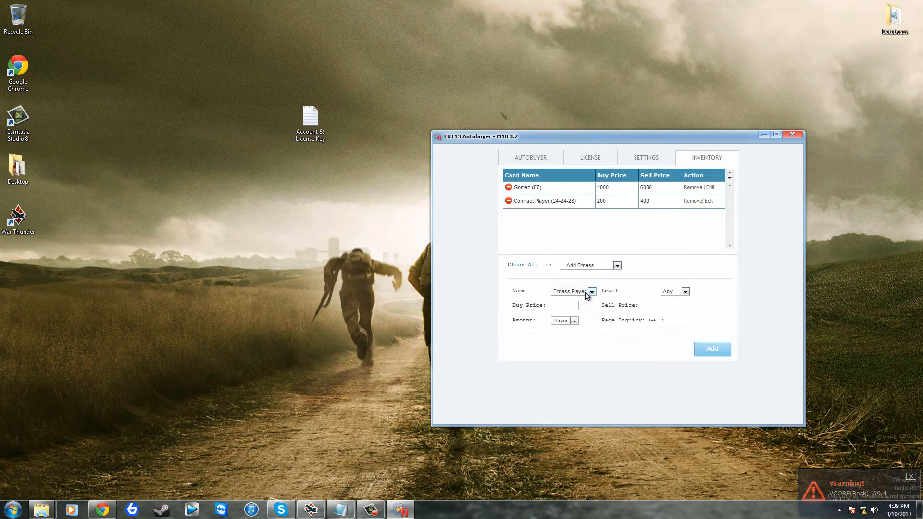
click(590, 291)
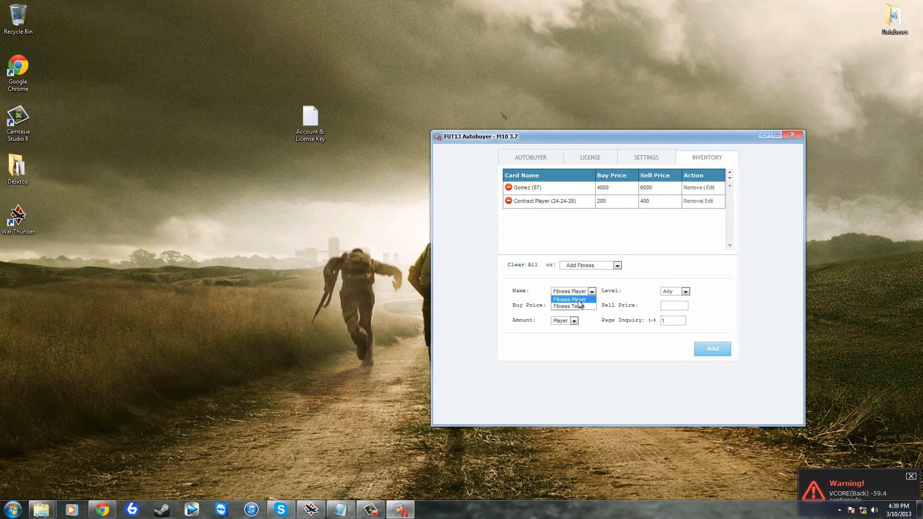
click(569, 299)
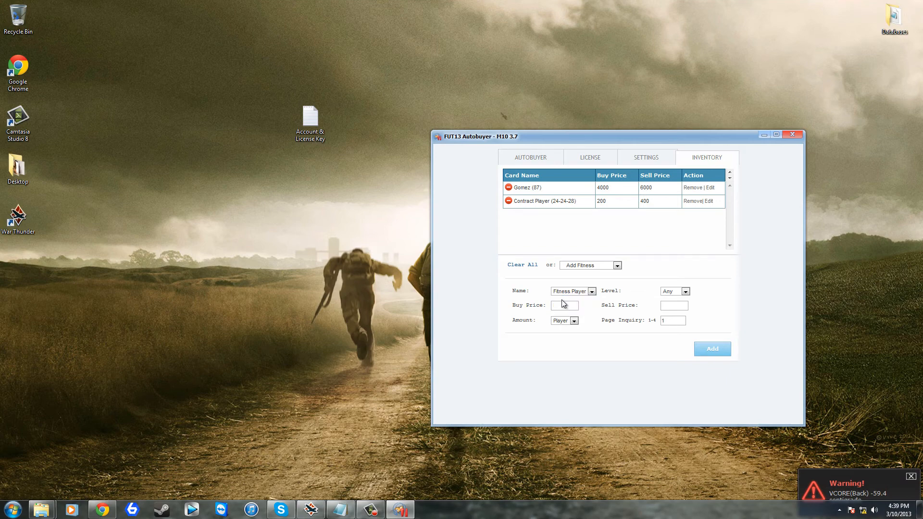
click(674, 291)
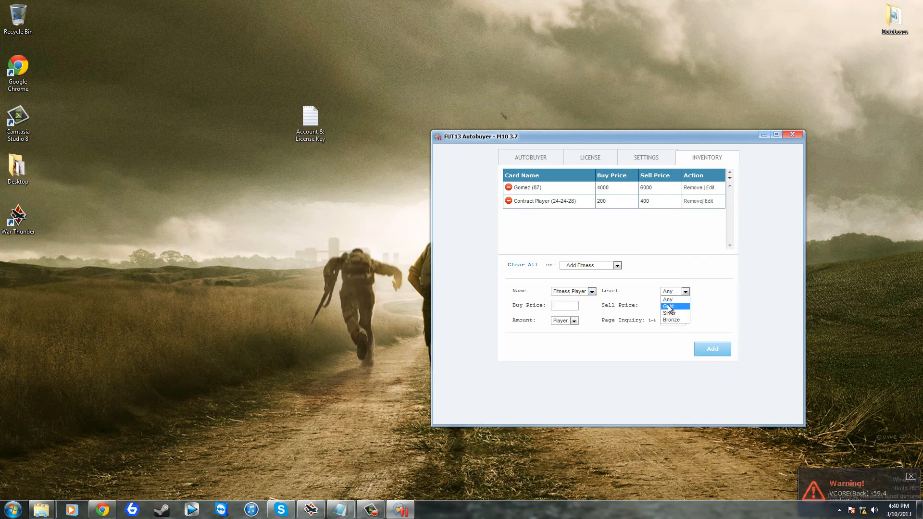
click(668, 306)
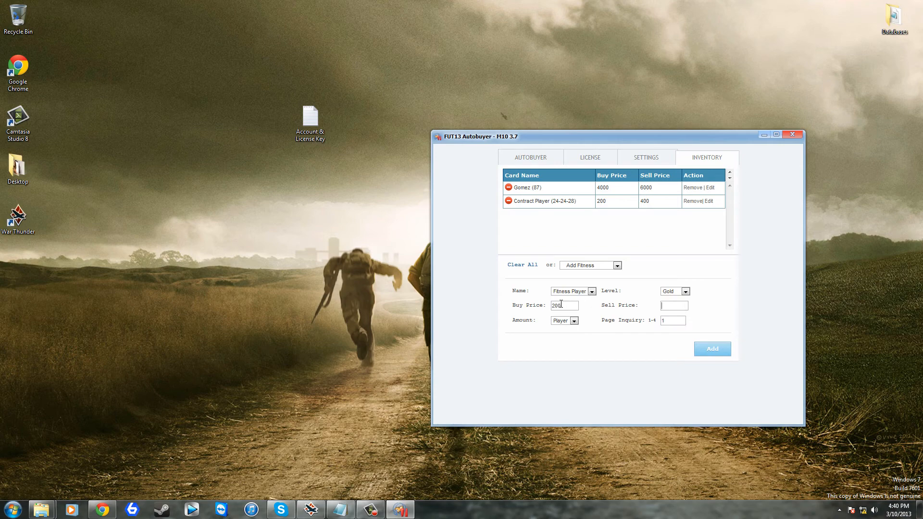
text(250)
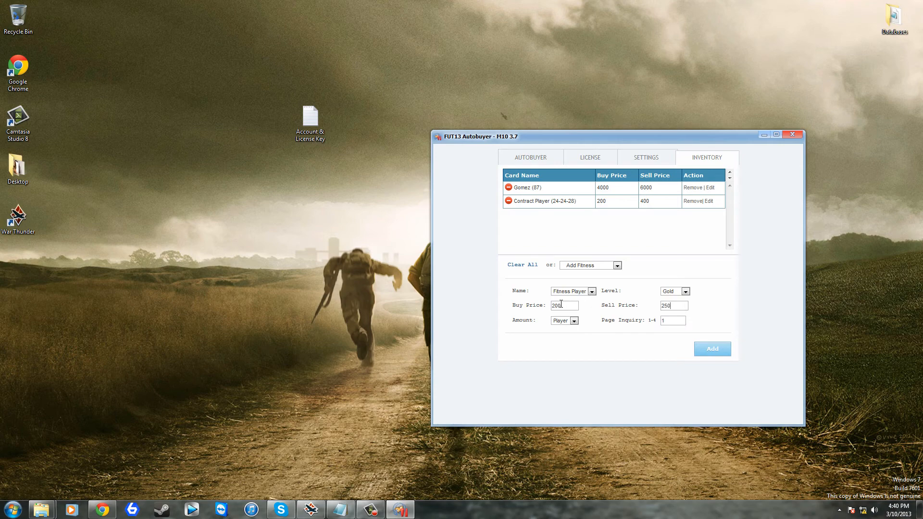
click(573, 320)
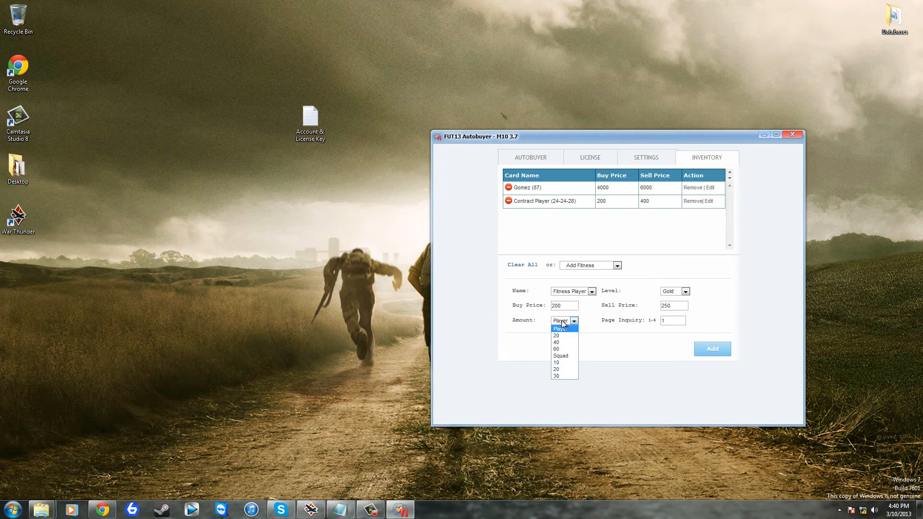
mouse_move(560, 336)
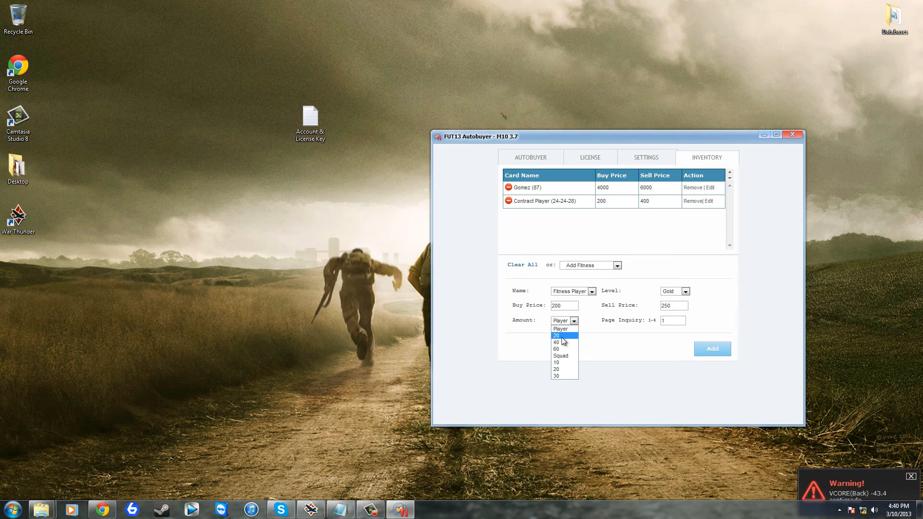
mouse_move(570, 341)
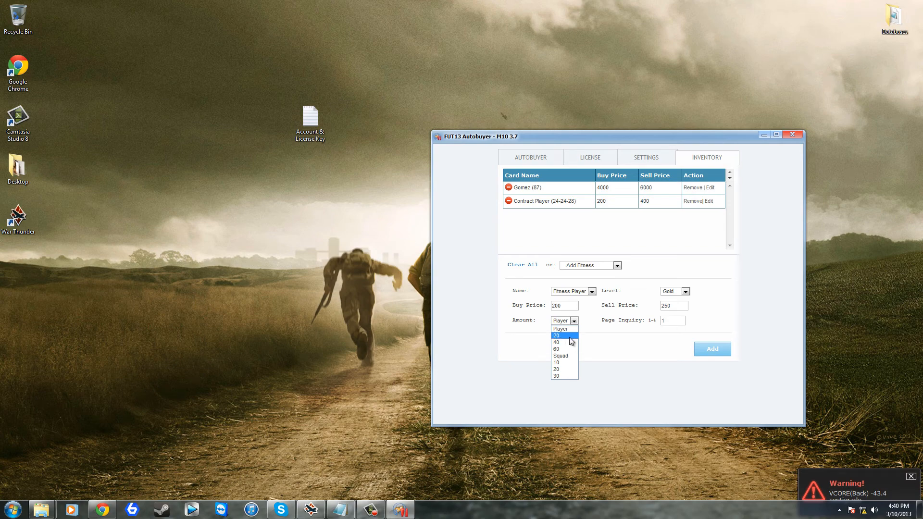
mouse_move(556, 343)
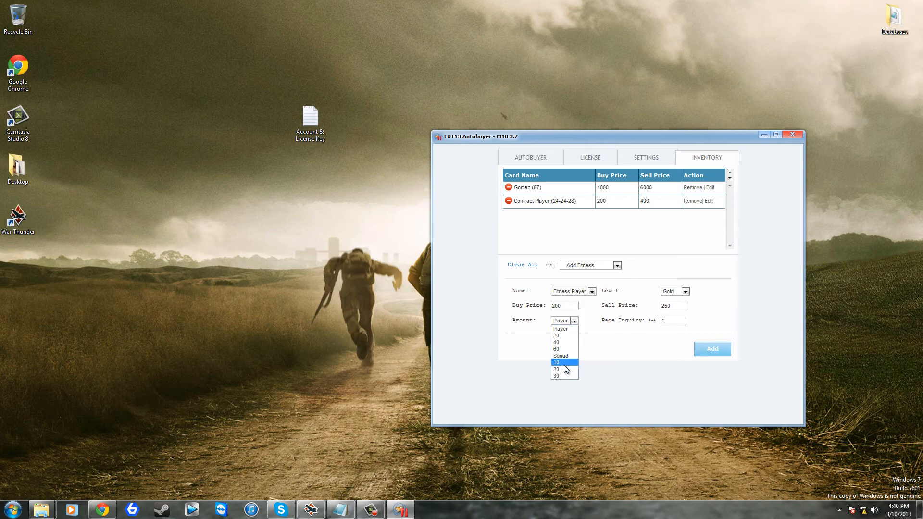
mouse_move(557, 369)
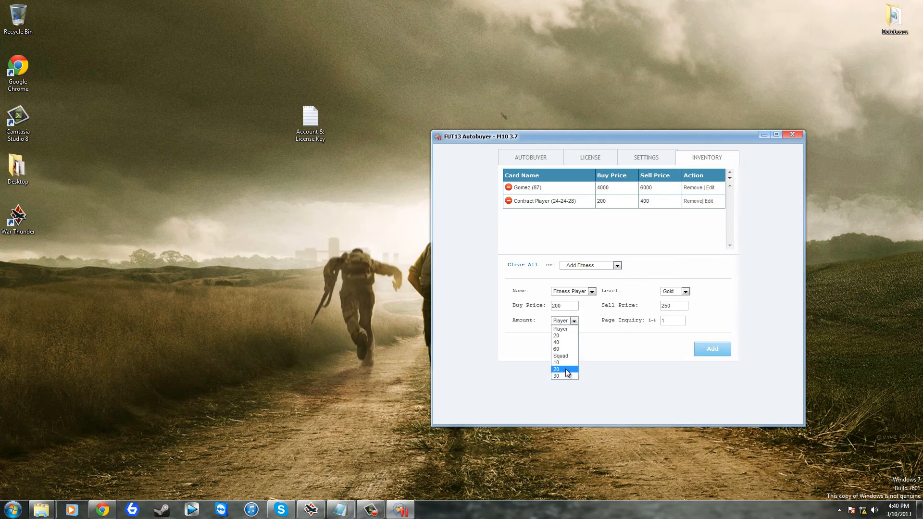
mouse_move(568, 349)
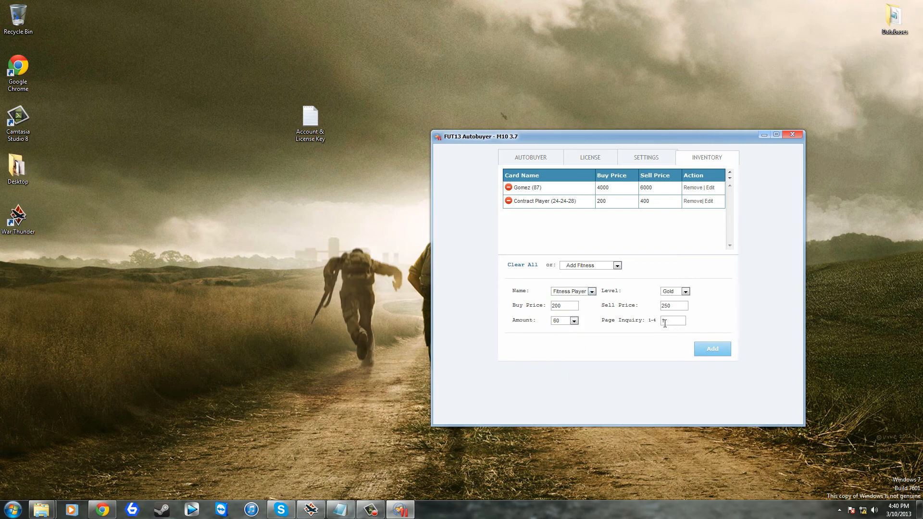
click(711, 348)
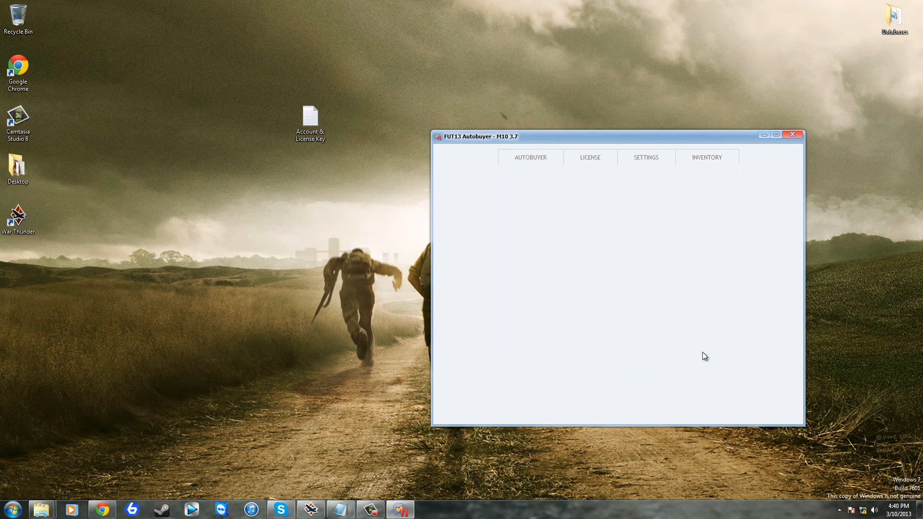
Show the Settings tab with logging, sleep time 1000 and don't-buy options
click(645, 157)
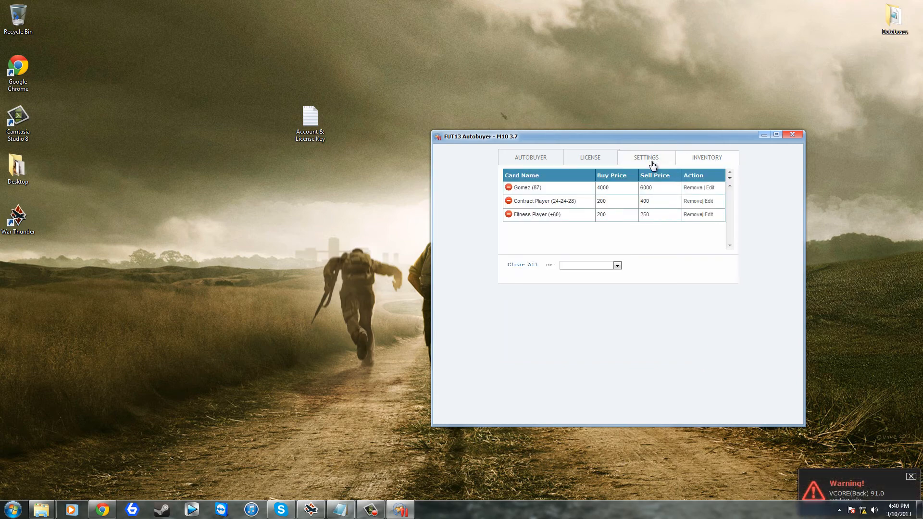
click(645, 158)
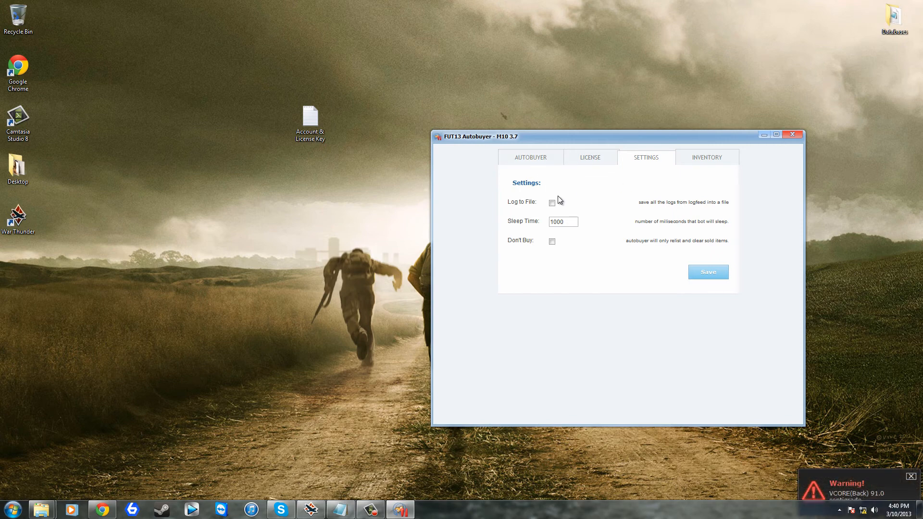
mouse_move(560, 181)
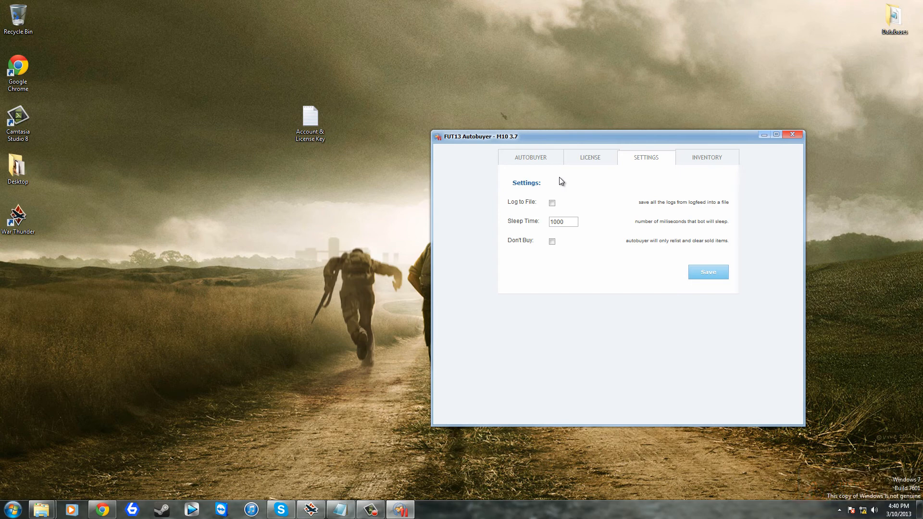
mouse_move(41, 509)
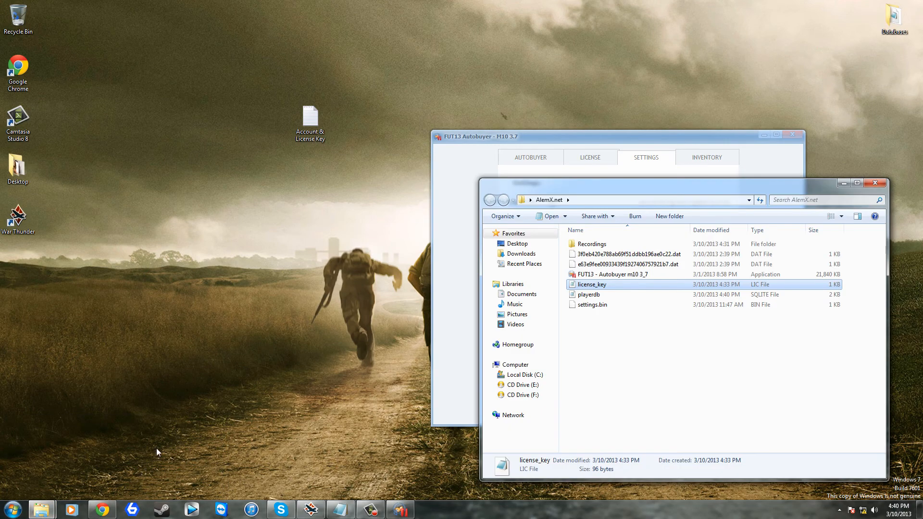
click(876, 183)
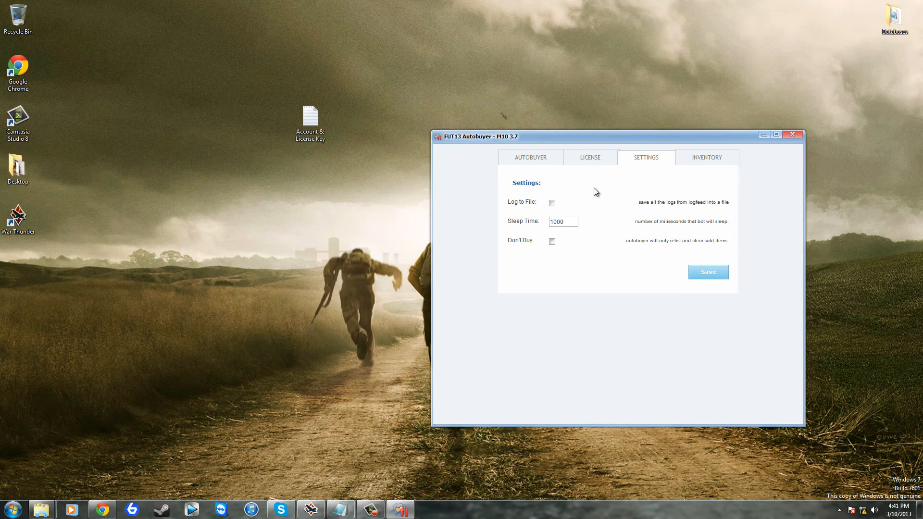
mouse_move(586, 193)
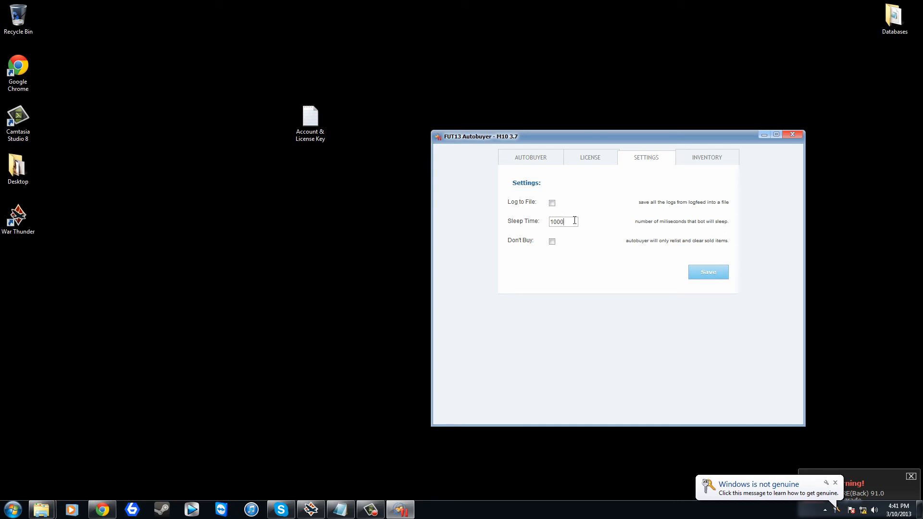
double_click(561, 221)
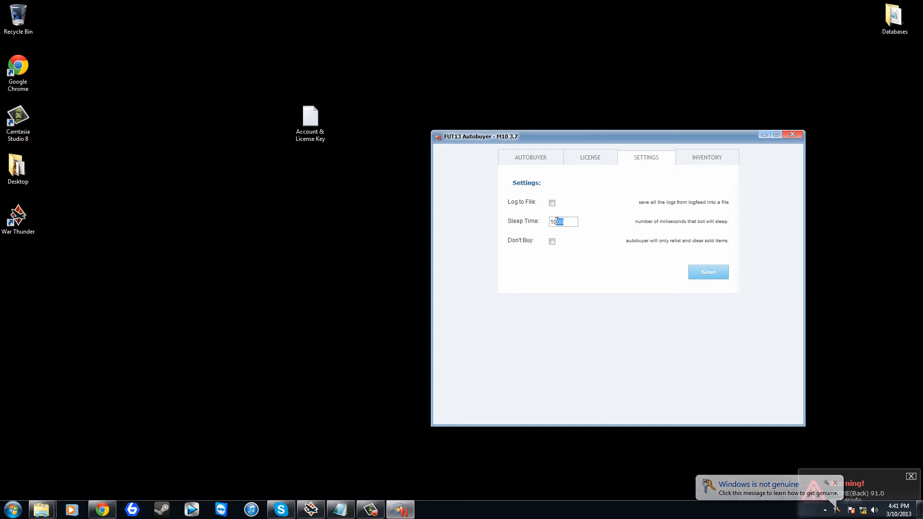
text(0010)
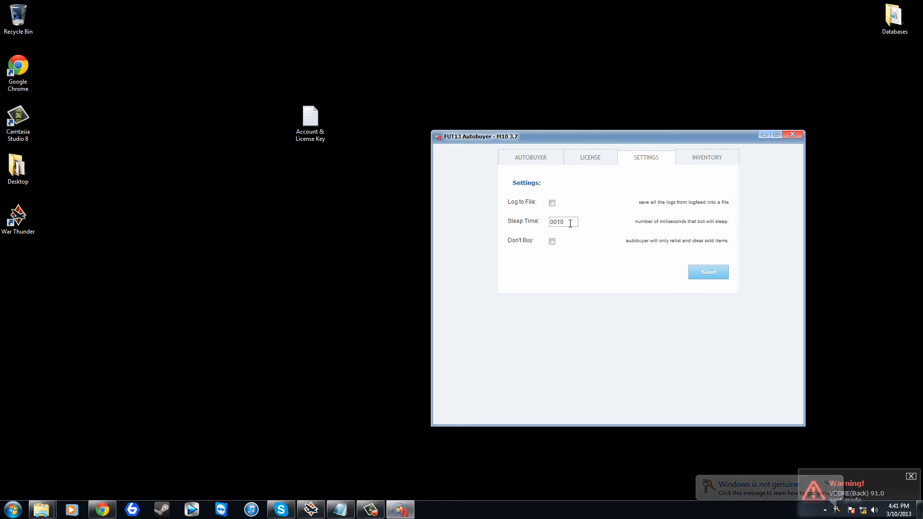
text(100)
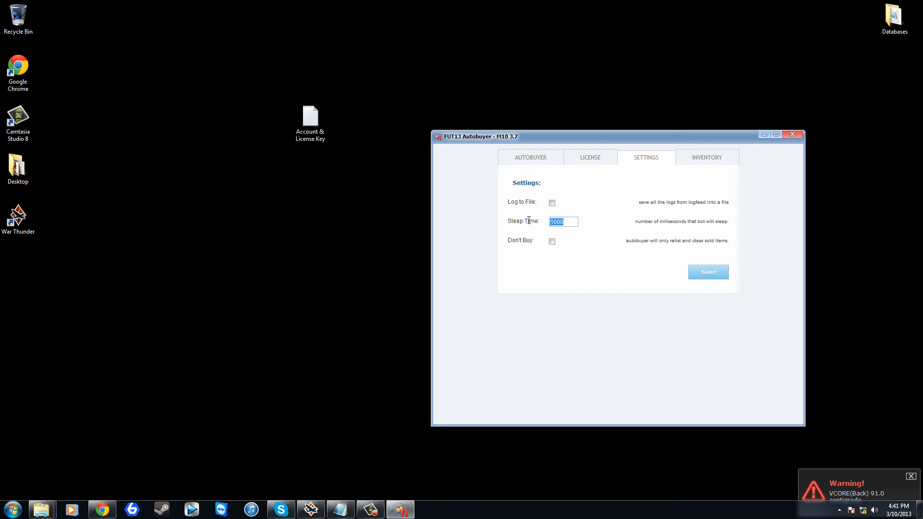
key(Delete)
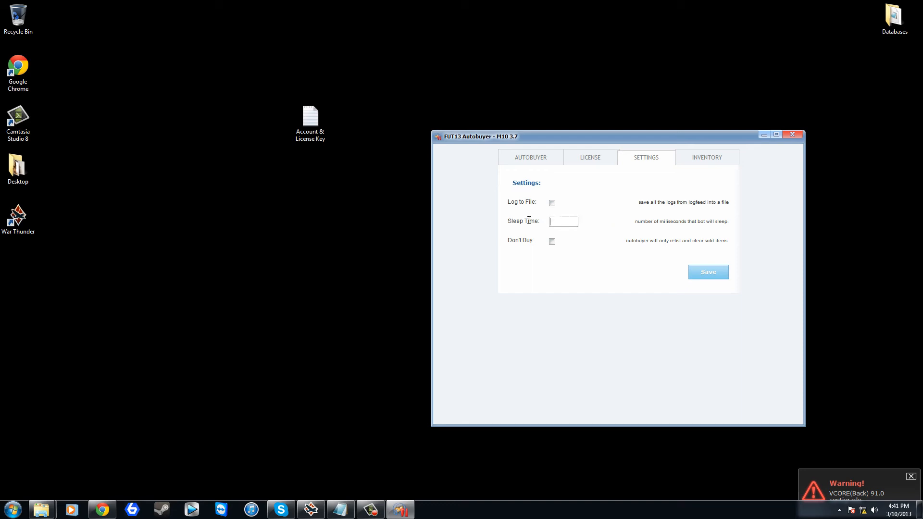
text(1000)
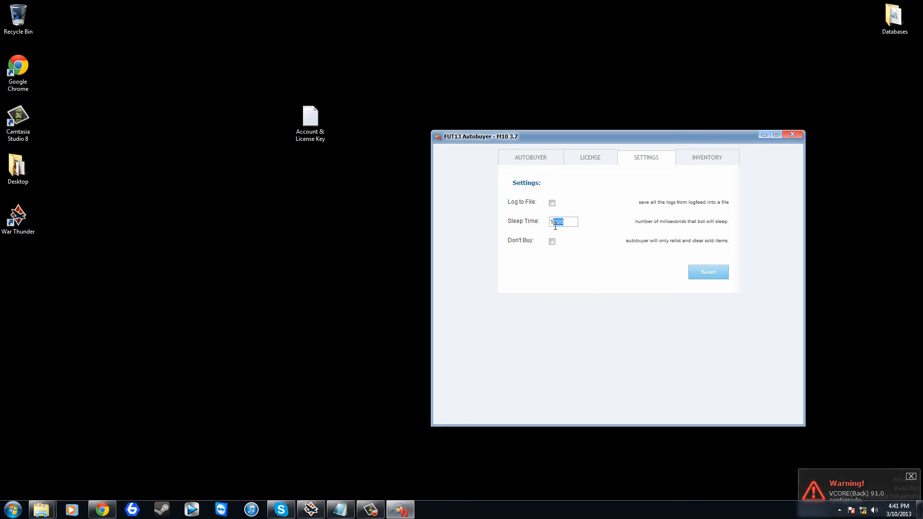
text(1000)
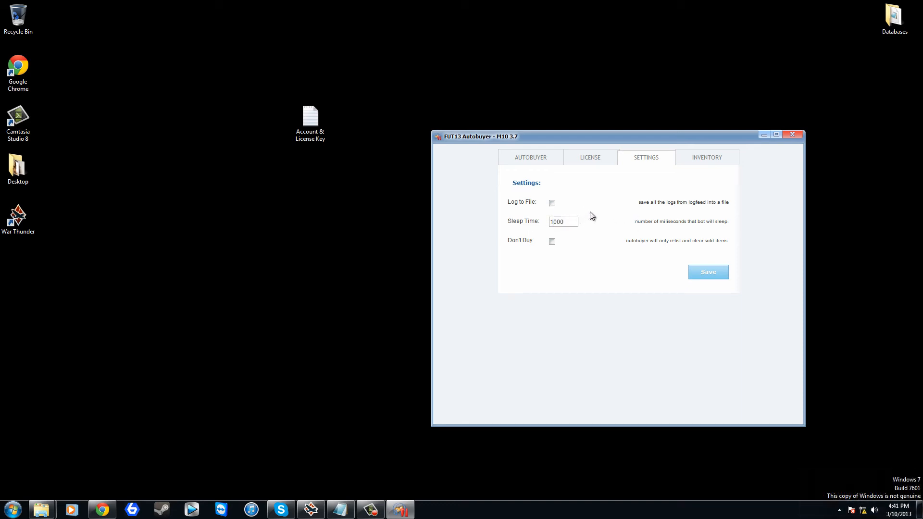
mouse_move(585, 215)
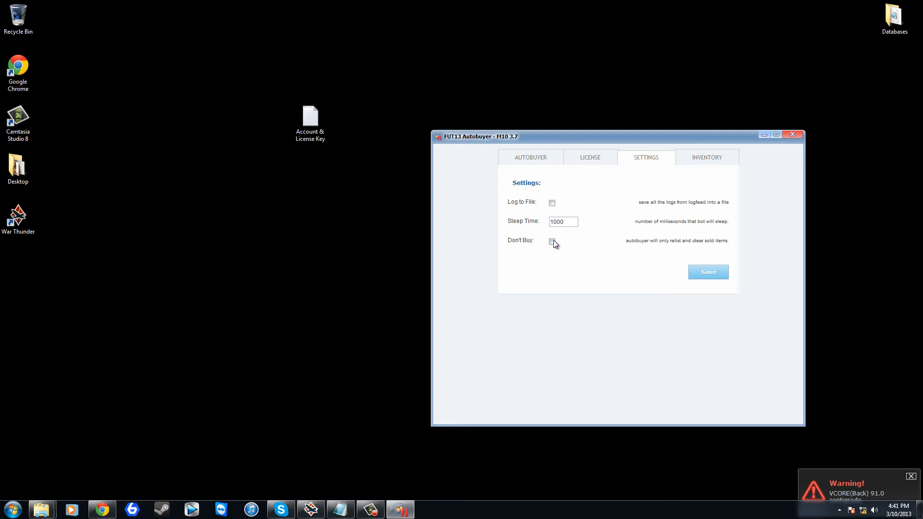
double_click(640, 240)
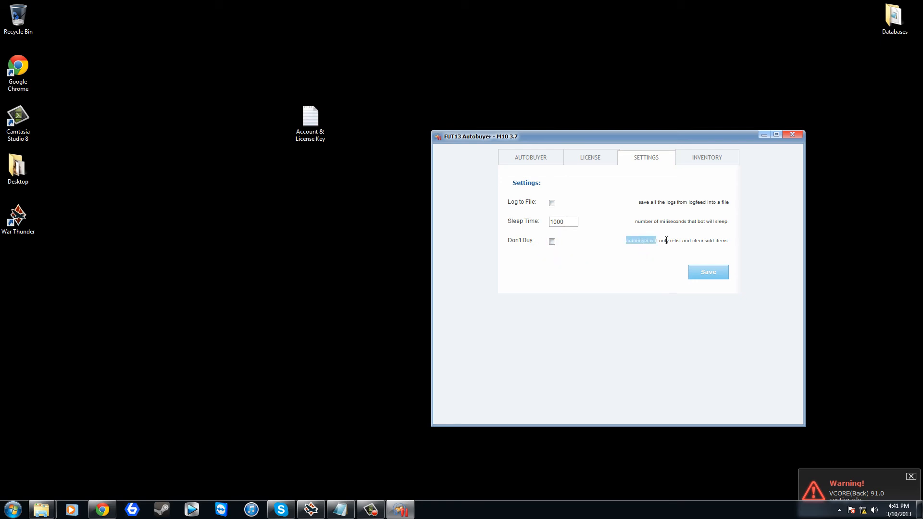
drag(626, 240, 728, 241)
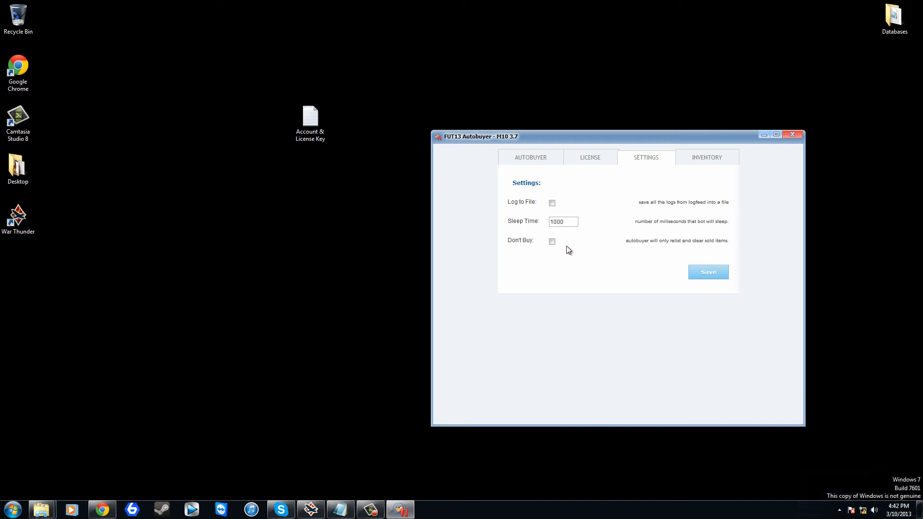
mouse_move(551, 129)
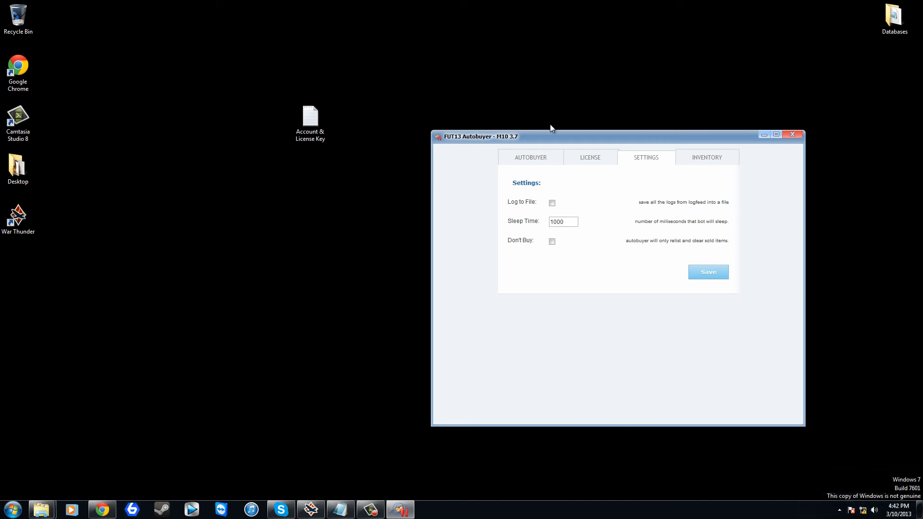
mouse_move(626, 206)
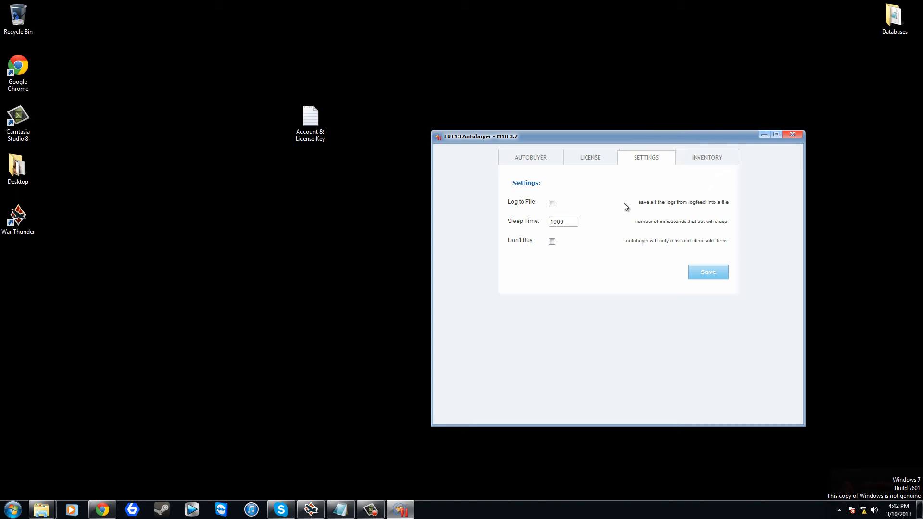
Check the inventory list, then start the buyer from the Autobuyer tab
click(705, 157)
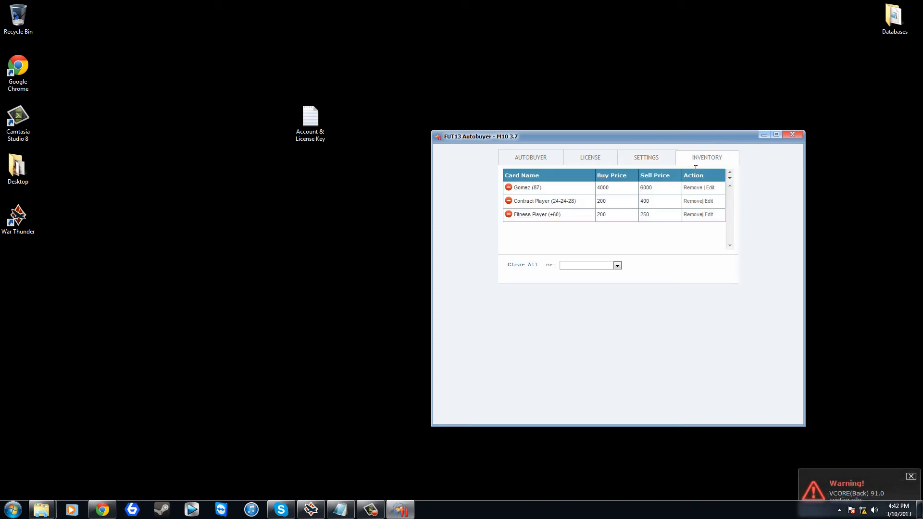
double_click(643, 201)
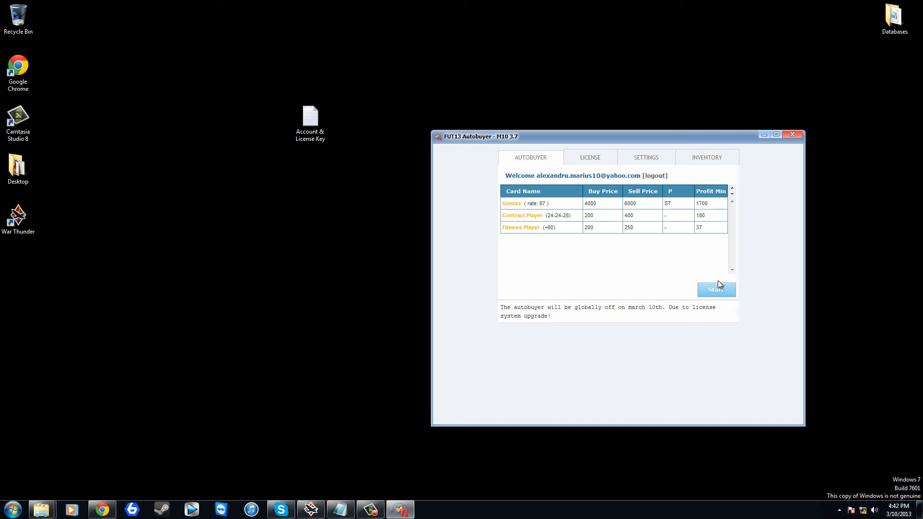
click(716, 289)
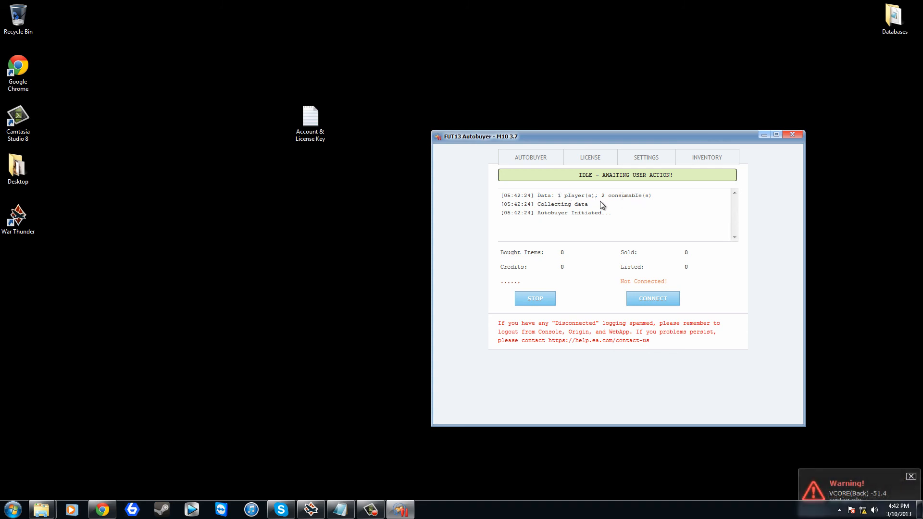
Try connecting to the EA account; the log reports servers unavailable
click(652, 299)
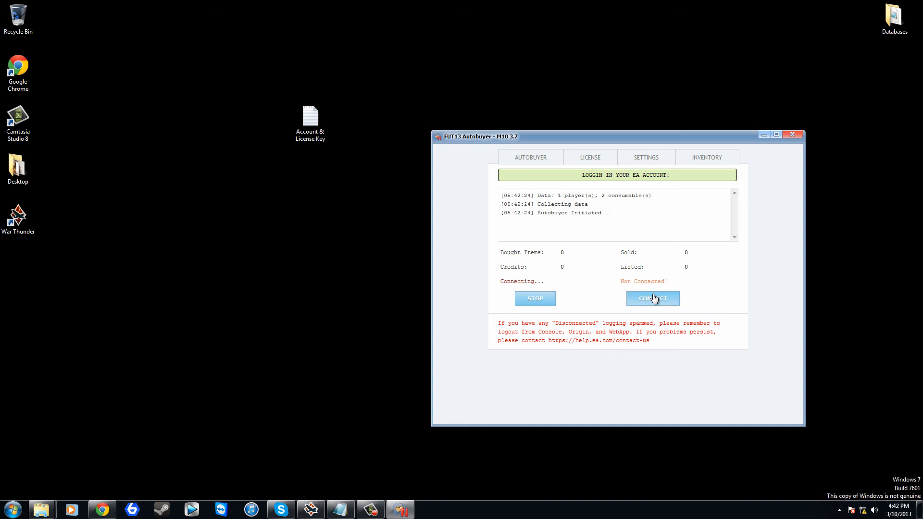
click(652, 298)
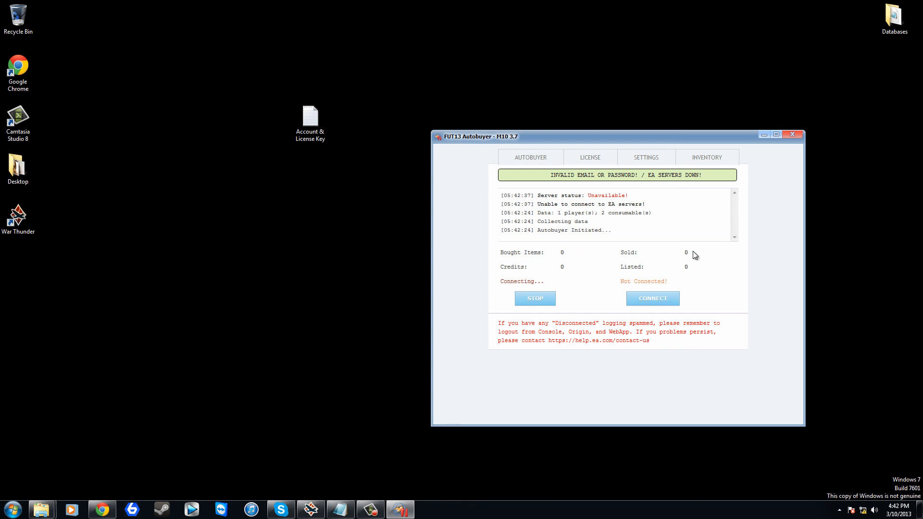
mouse_move(547, 266)
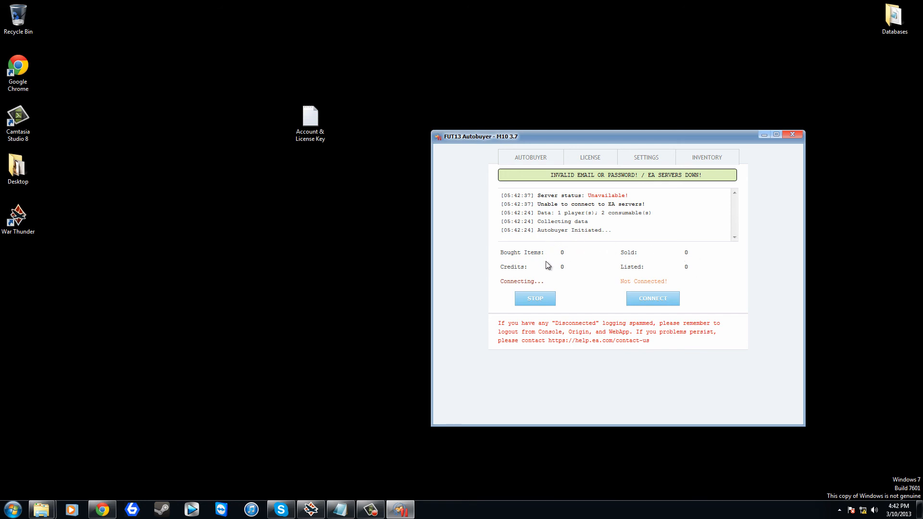
mouse_move(553, 278)
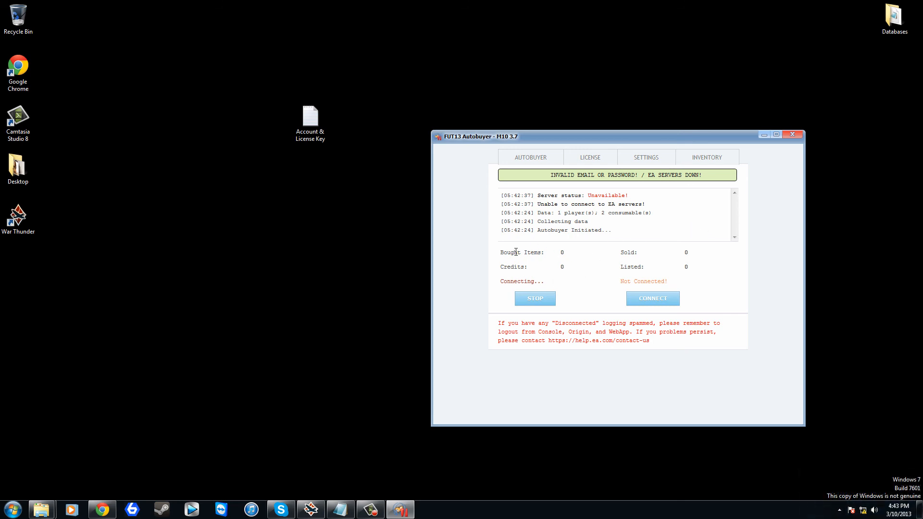
double_click(594, 230)
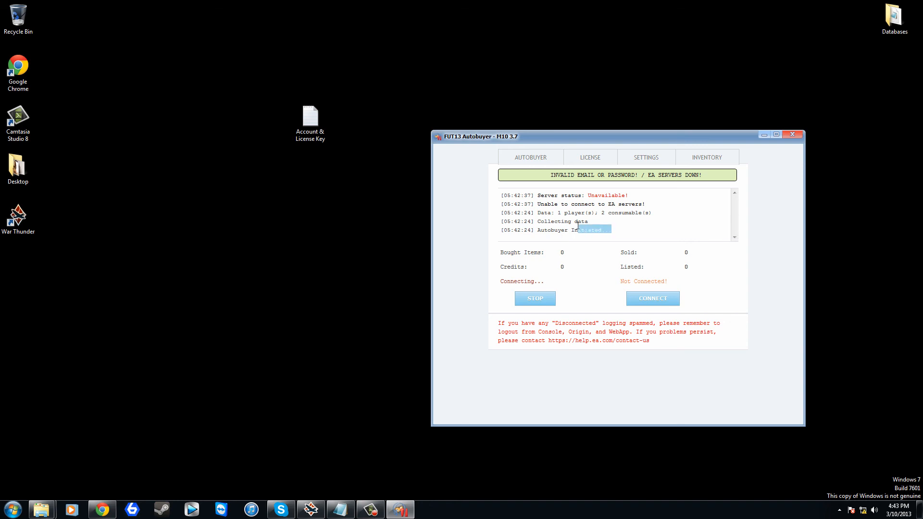